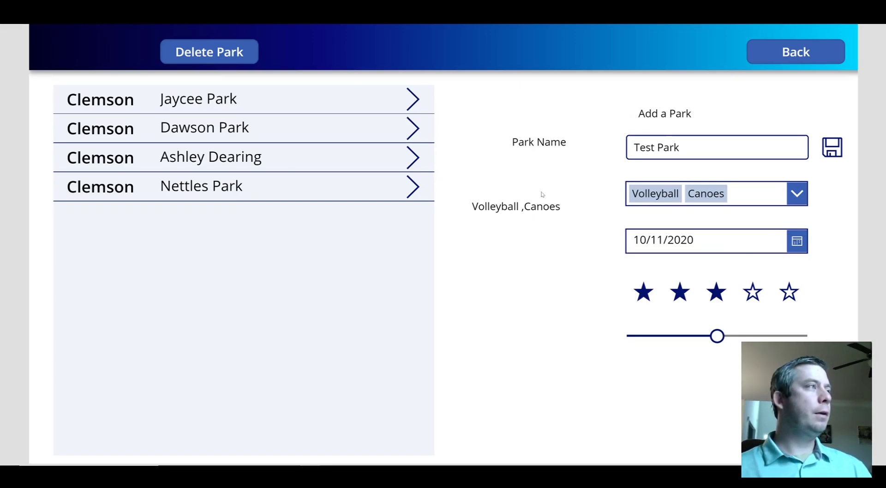
{"action": "mouse_move", "coordinate": [542, 195]}
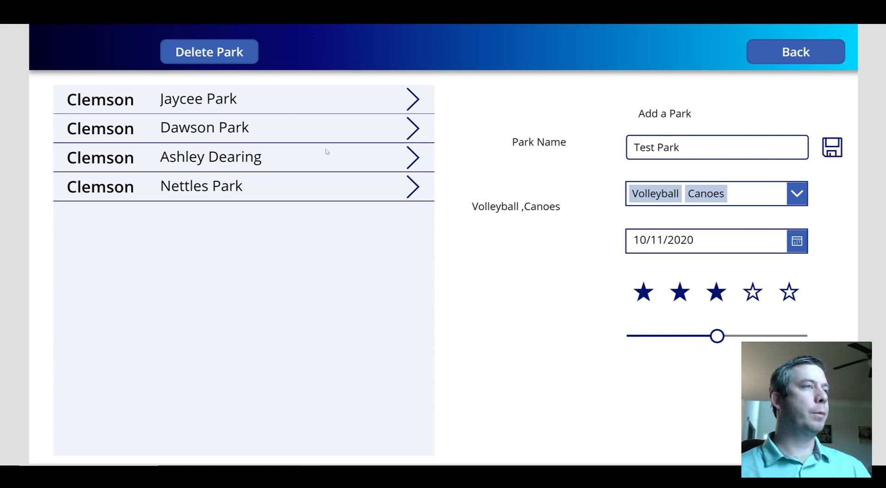
{"action": "left_click", "coordinate": [211, 157]}
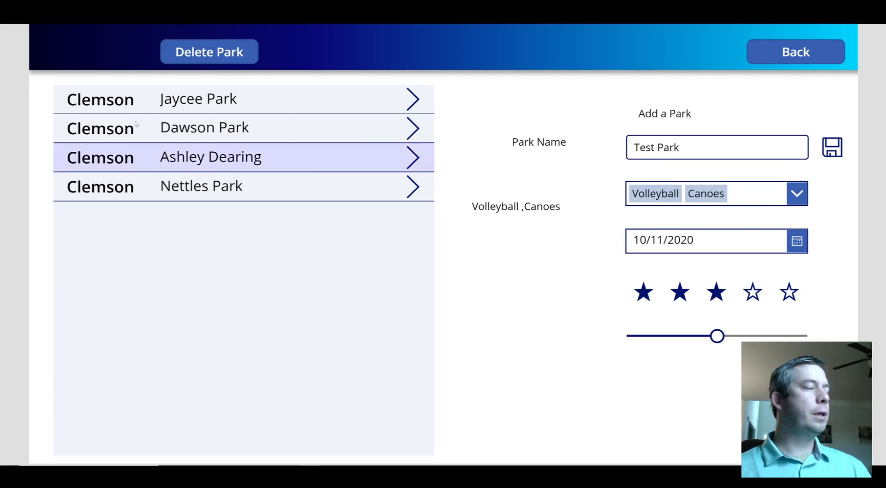
{"action": "mouse_move", "coordinate": [252, 243]}
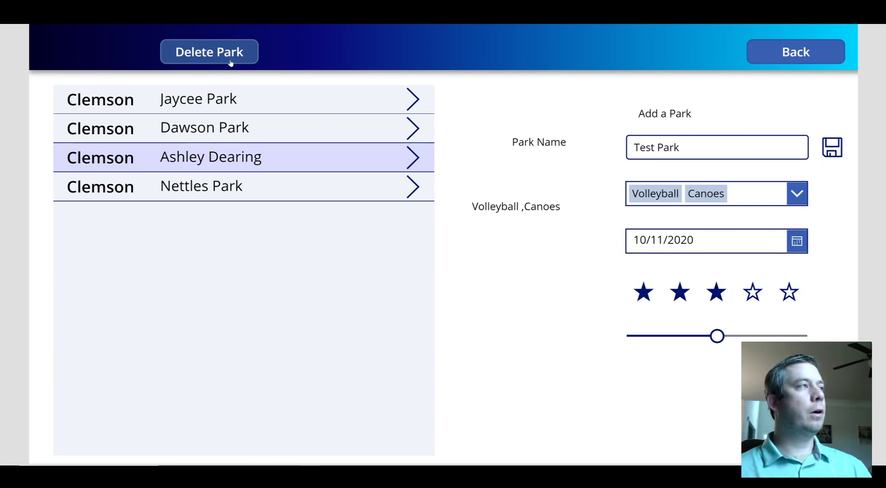
{"action": "mouse_move", "coordinate": [225, 56]}
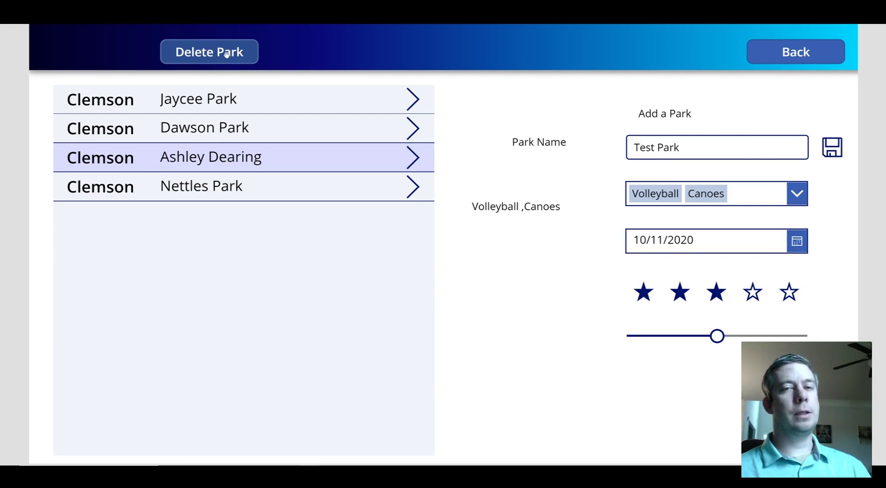
{"action": "left_click", "coordinate": [209, 51]}
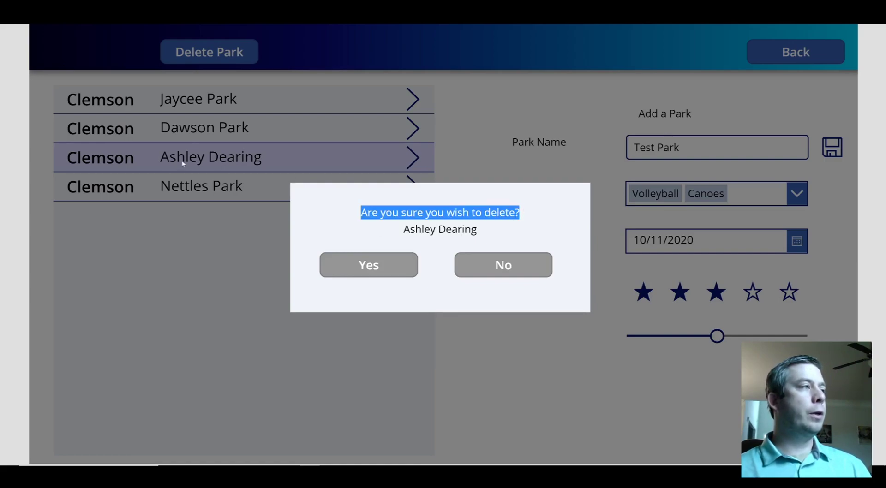
{"action": "mouse_move", "coordinate": [224, 161]}
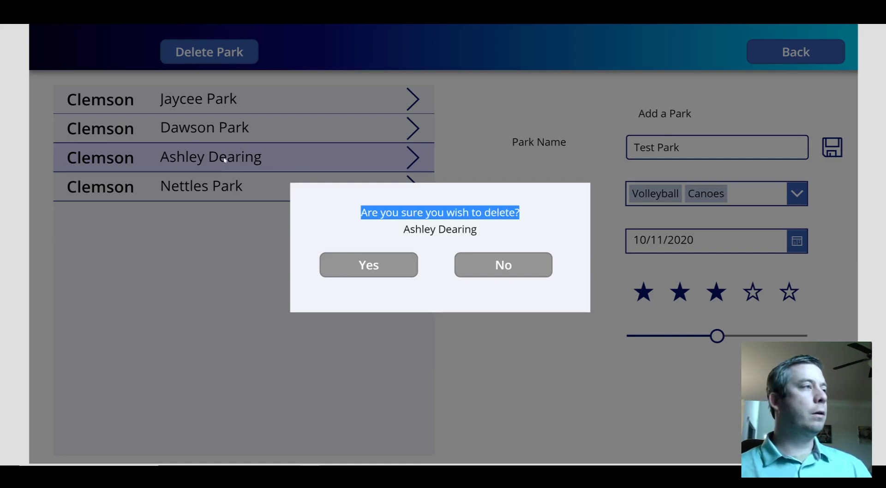
{"action": "mouse_move", "coordinate": [432, 268]}
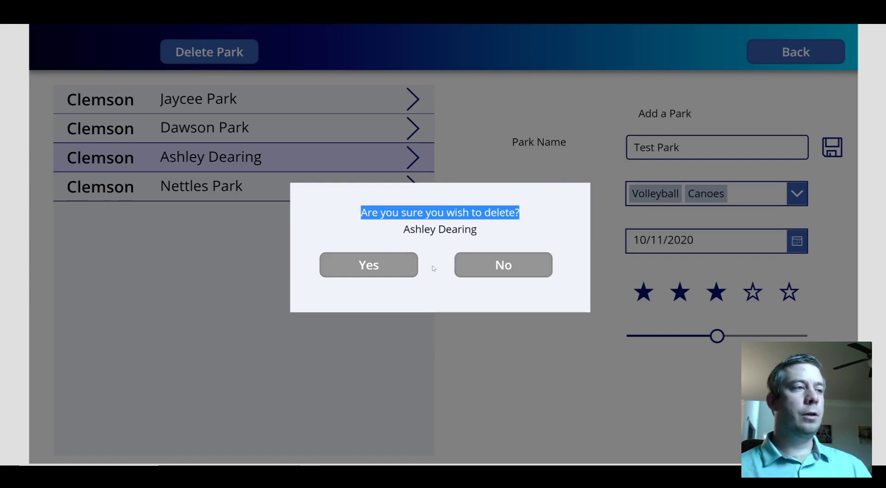
{"action": "left_click", "coordinate": [502, 265]}
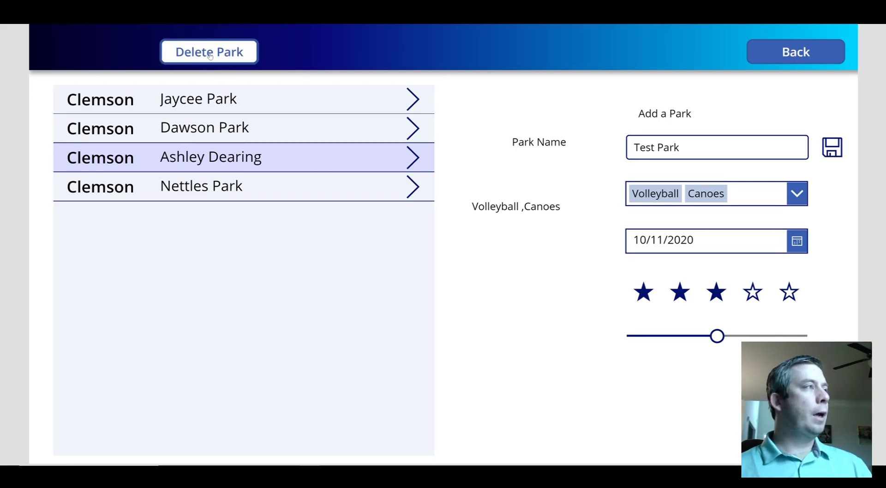
{"action": "left_click", "coordinate": [209, 51]}
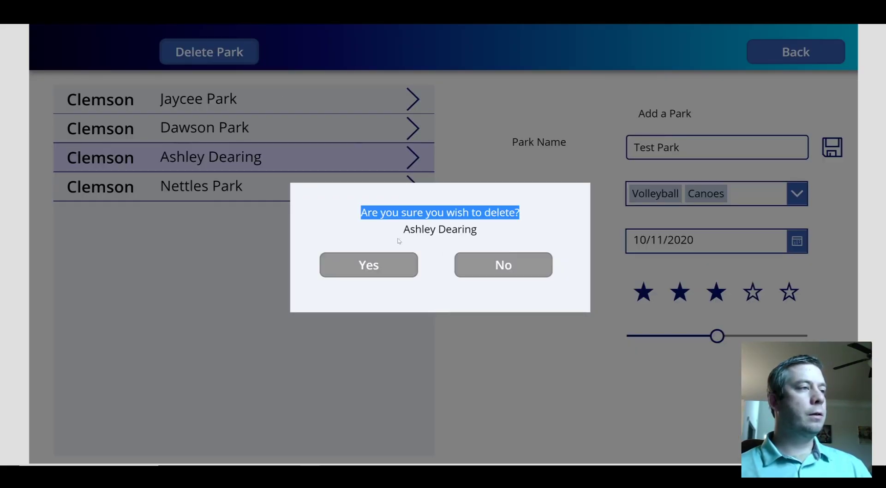
{"action": "left_click", "coordinate": [368, 264]}
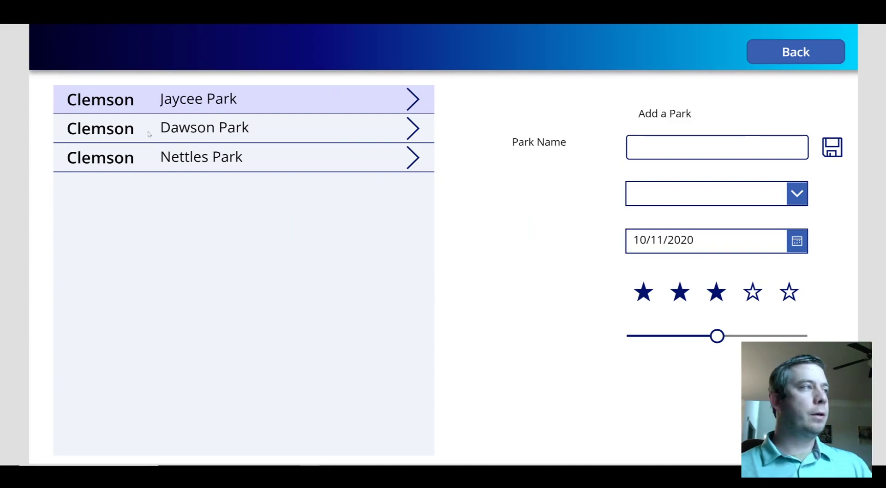
Step: Close the preview and return to editing the scnParks screen in Studio
{"action": "left_click", "coordinate": [201, 157]}
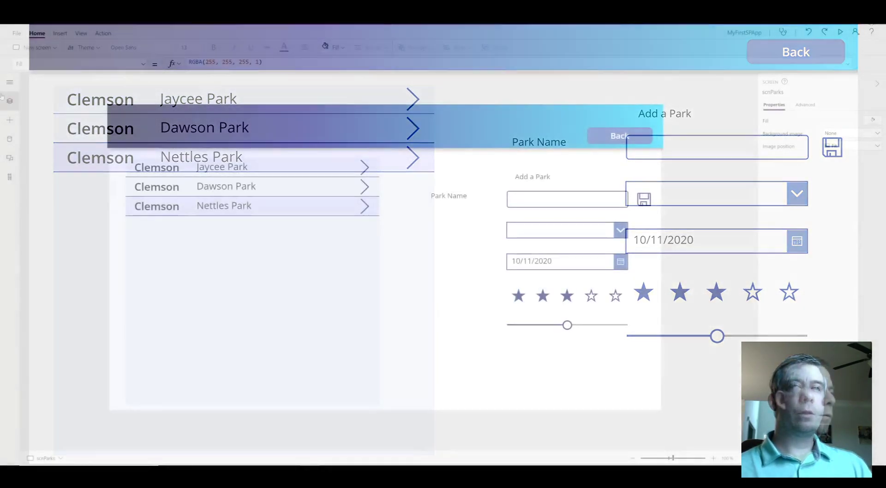
{"action": "left_click", "coordinate": [10, 100]}
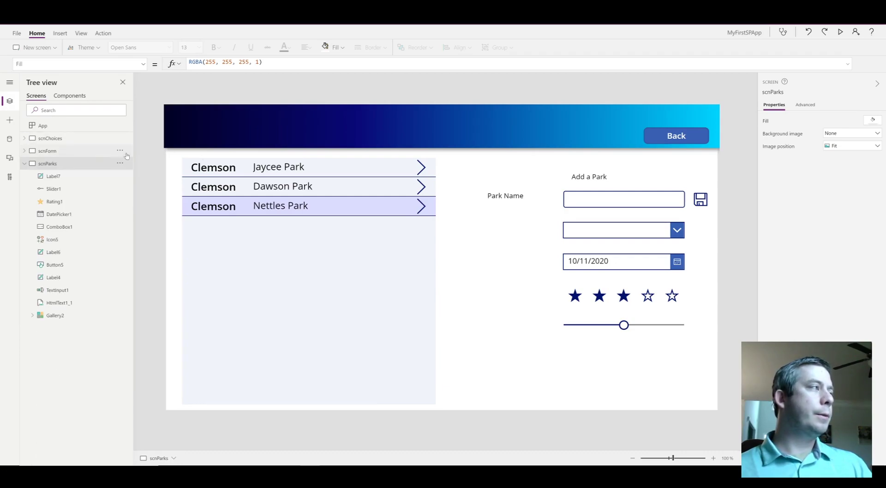
{"action": "mouse_move", "coordinate": [404, 387]}
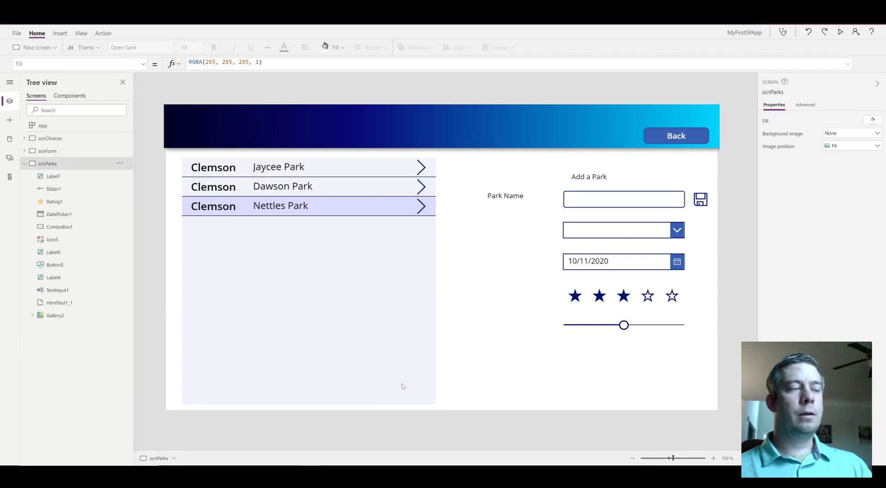
{"action": "mouse_move", "coordinate": [359, 131]}
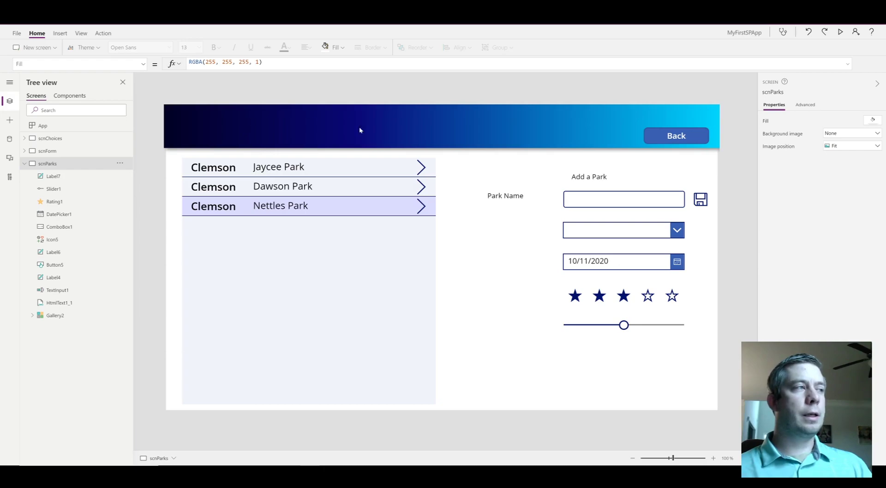
{"action": "mouse_move", "coordinate": [431, 151]}
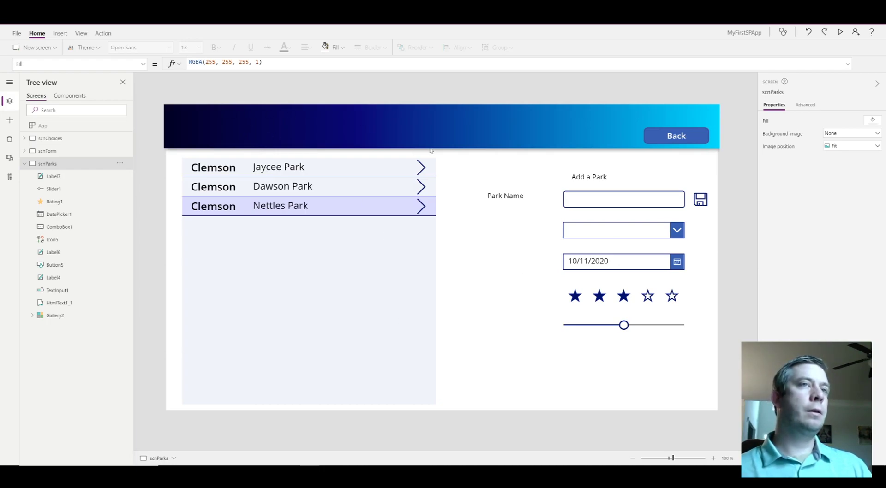
{"action": "mouse_move", "coordinate": [600, 158]}
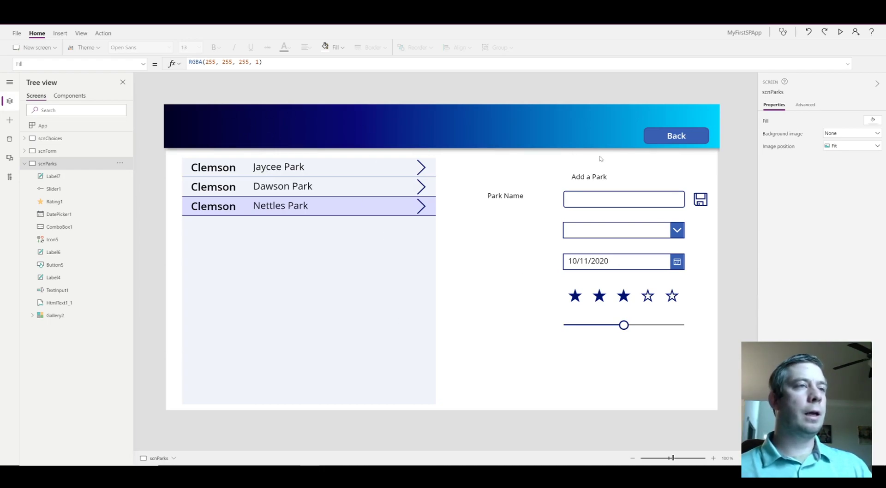
{"action": "mouse_move", "coordinate": [628, 221]}
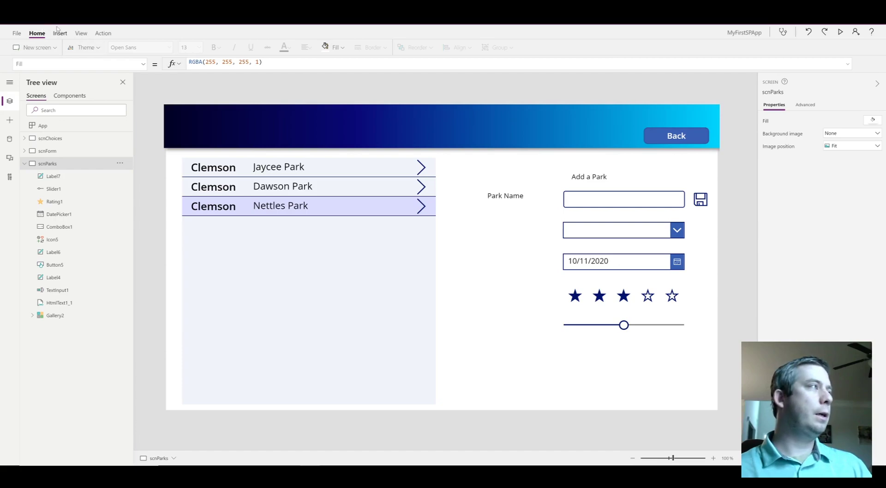
Step: Insert a Rectangle shape (Rectangle2) from Icons onto the parks screen and reselect it
{"action": "left_click", "coordinate": [59, 33]}
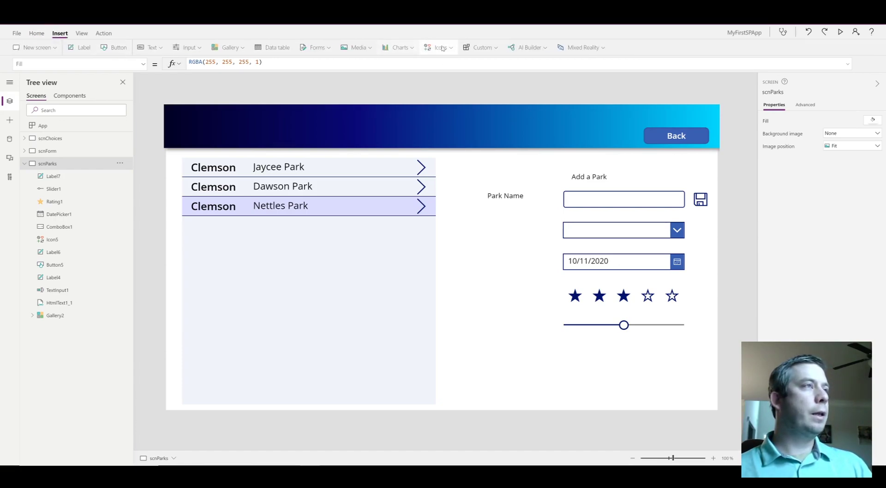
{"action": "left_click", "coordinate": [439, 47]}
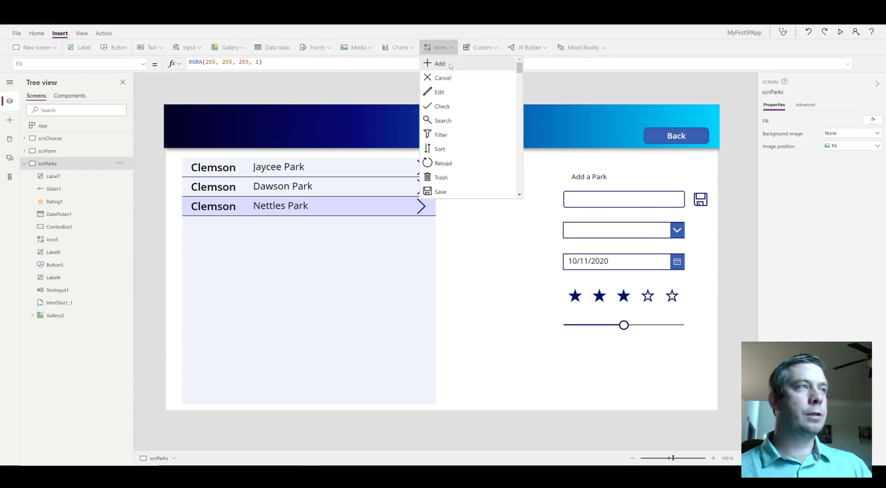
{"action": "scroll", "scroll_direction": "down", "scroll_amount": 3}
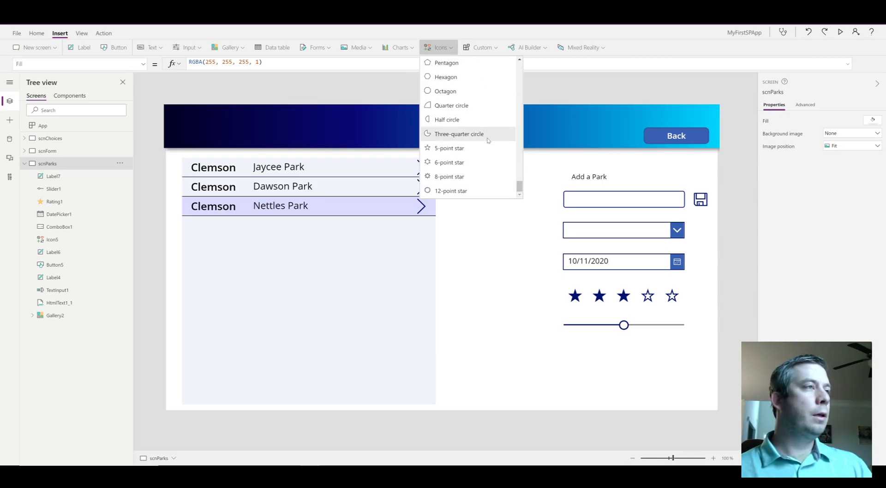
{"action": "scroll", "scroll_direction": "up", "scroll_amount": 3}
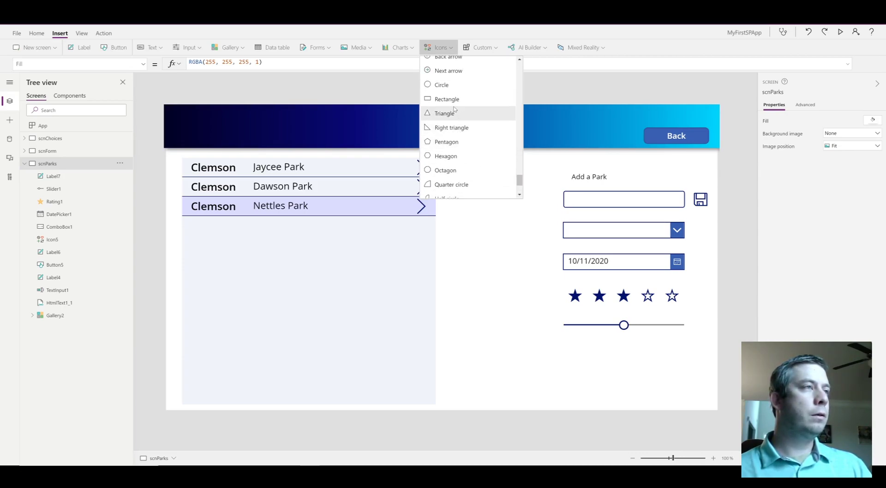
{"action": "left_click", "coordinate": [446, 98]}
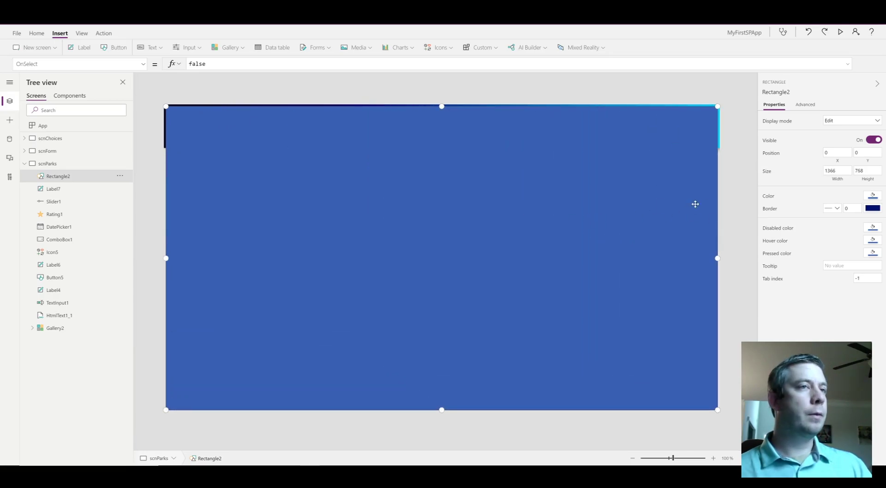
{"action": "left_click", "coordinate": [47, 163]}
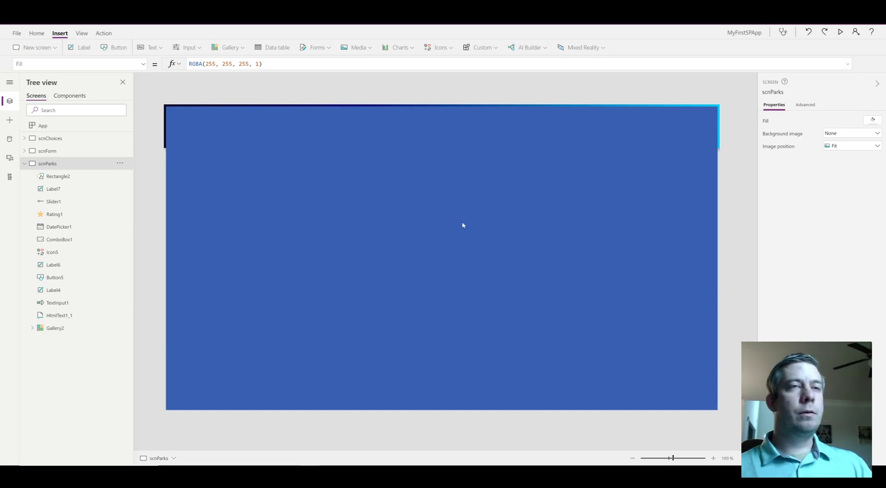
{"action": "left_click", "coordinate": [57, 175]}
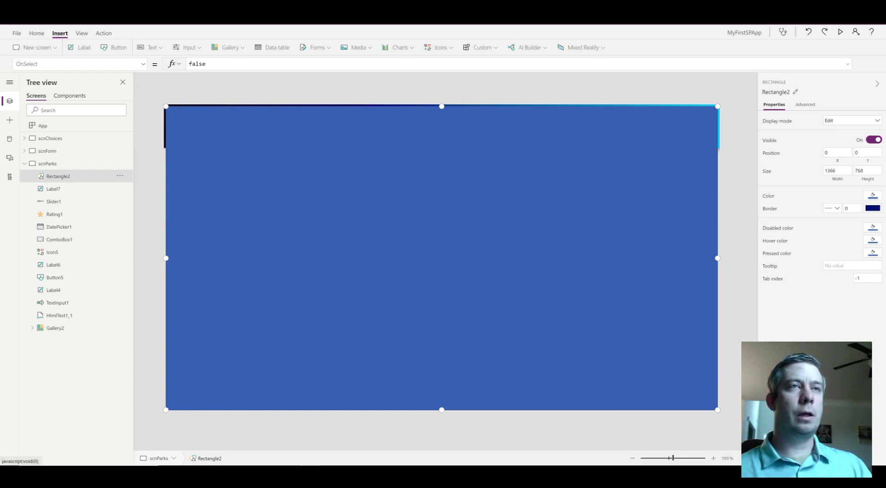
Step: Set Rectangle2's Fill to RGBA(0,0,0,.5) in its Advanced properties
{"action": "left_click", "coordinate": [805, 105]}
{"action": "type", "text": "RGBA(0,0,0,"}
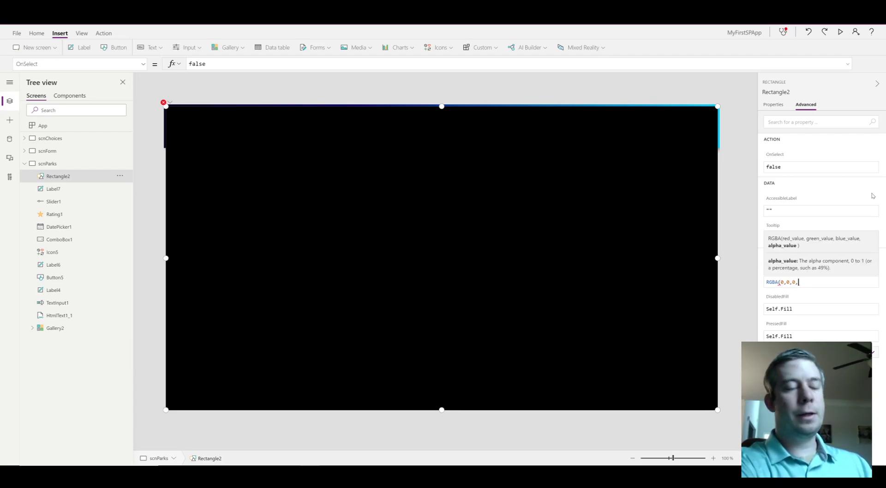
{"action": "type", "text": ".5"}
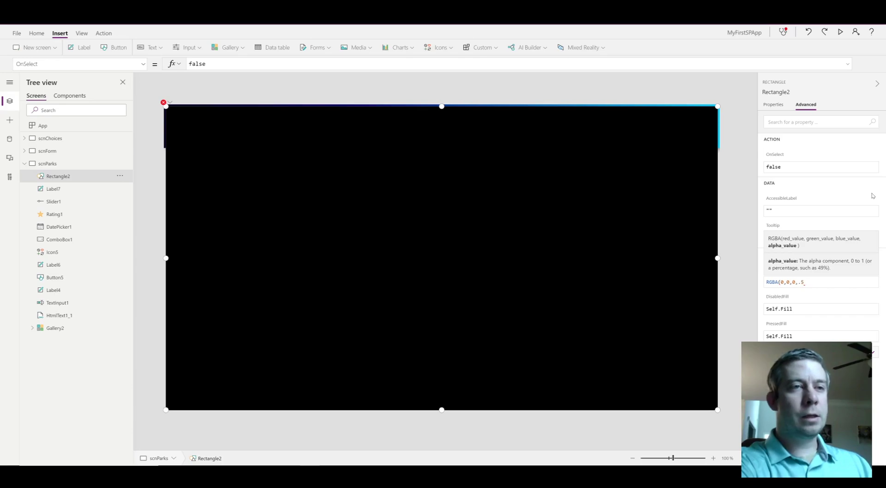
{"action": "left_click", "coordinate": [819, 283]}
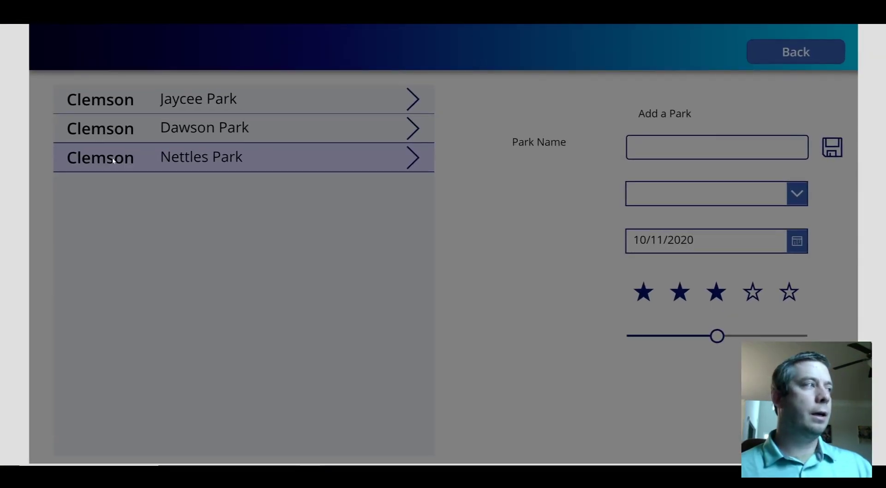
{"action": "mouse_move", "coordinate": [659, 101]}
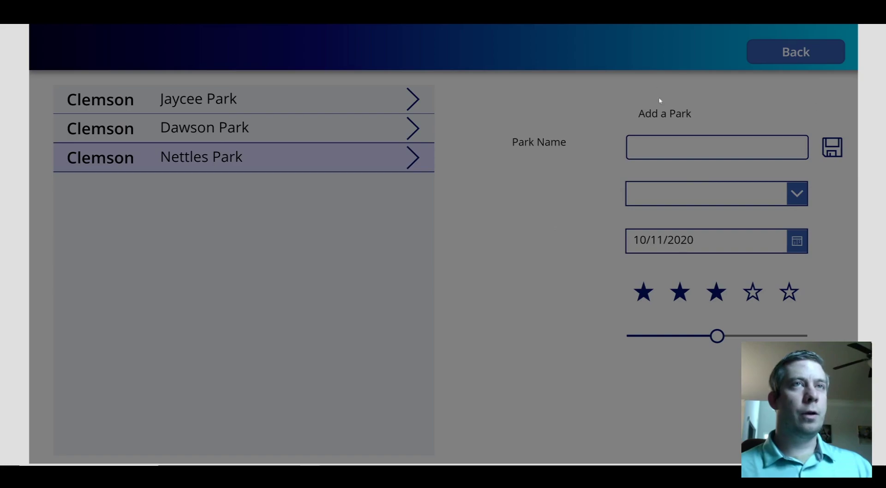
{"action": "mouse_move", "coordinate": [483, 145]}
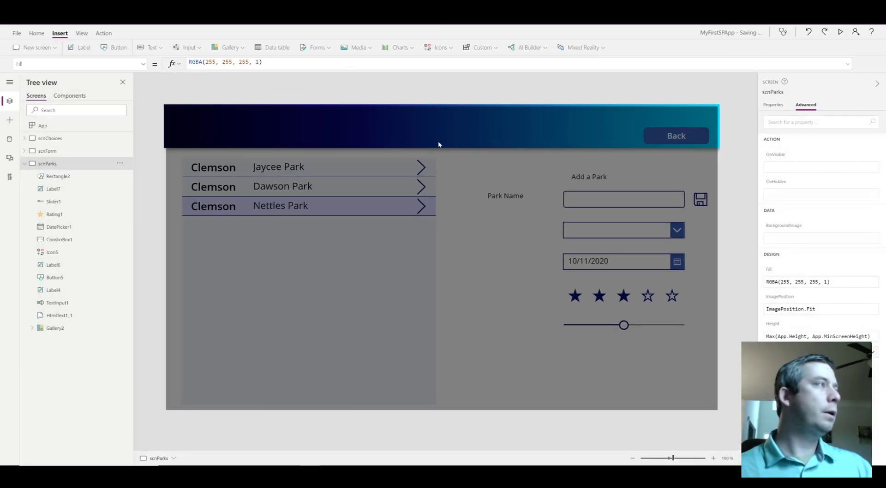
Step: Rename the grey overlay Rectangle2 to shpLockScreen in Tree view
{"action": "left_click", "coordinate": [57, 176]}
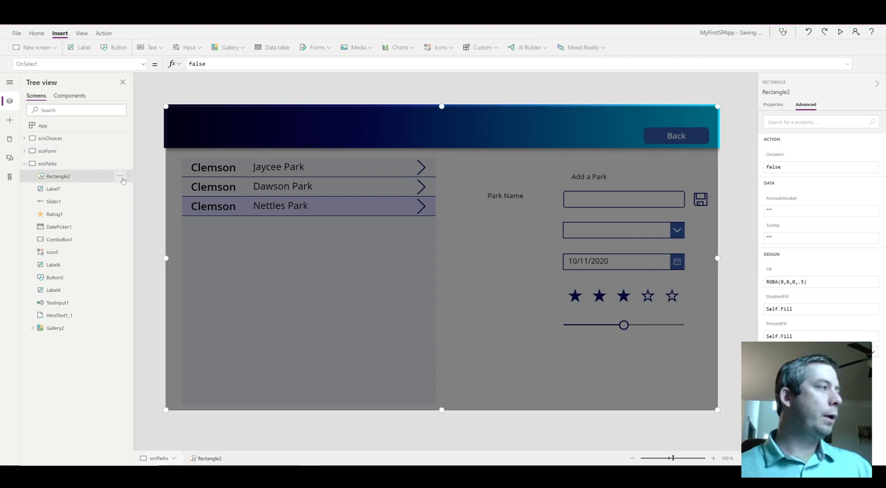
{"action": "double_click", "coordinate": [58, 175]}
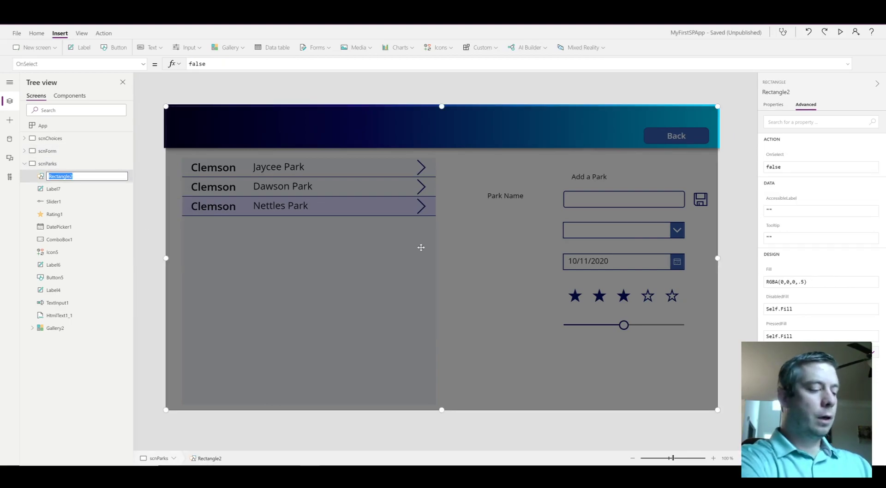
{"action": "type", "text": "shp"}
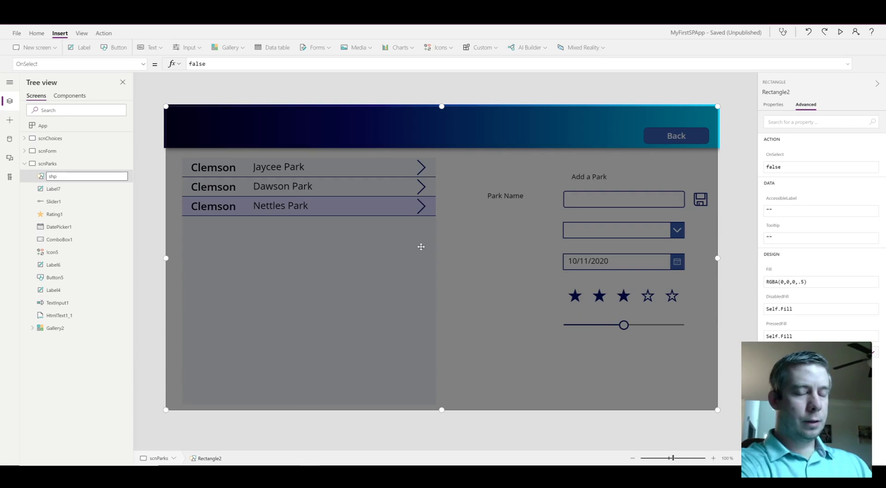
{"action": "type", "text": "U"}
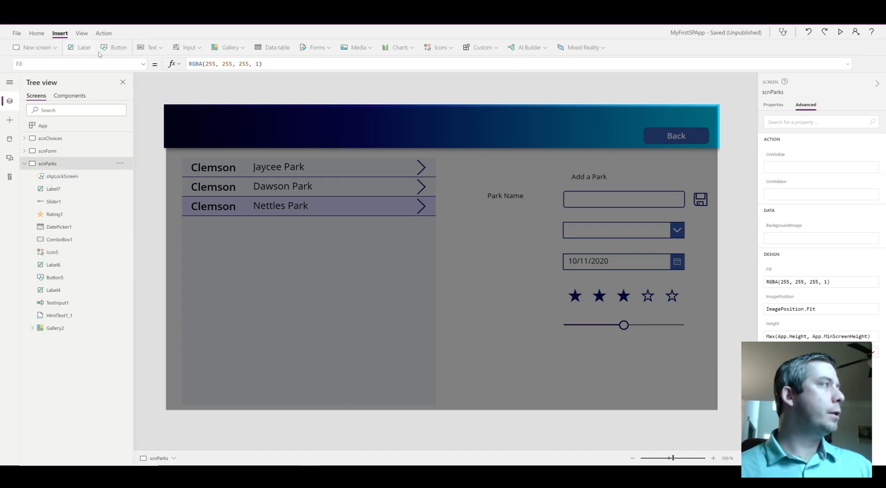
{"action": "mouse_move", "coordinate": [439, 47]}
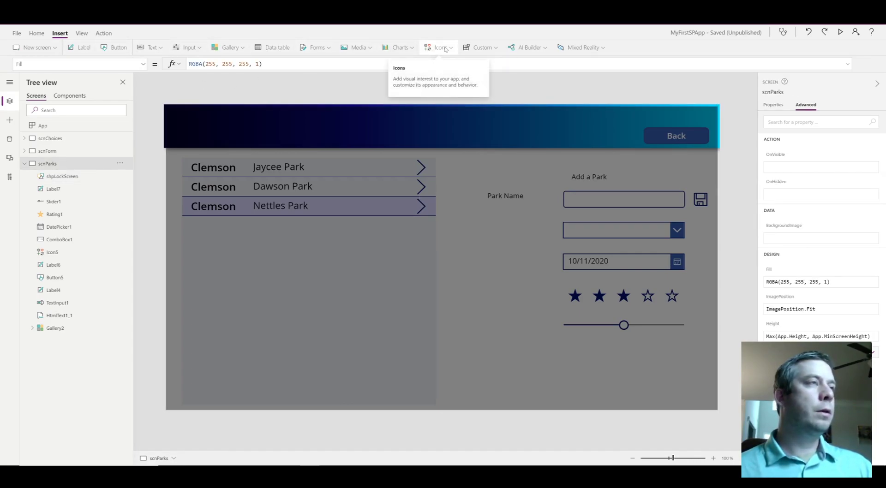
Step: Insert a second Rectangle from Icons as a panel in the centre of the screen
{"action": "left_click", "coordinate": [439, 47]}
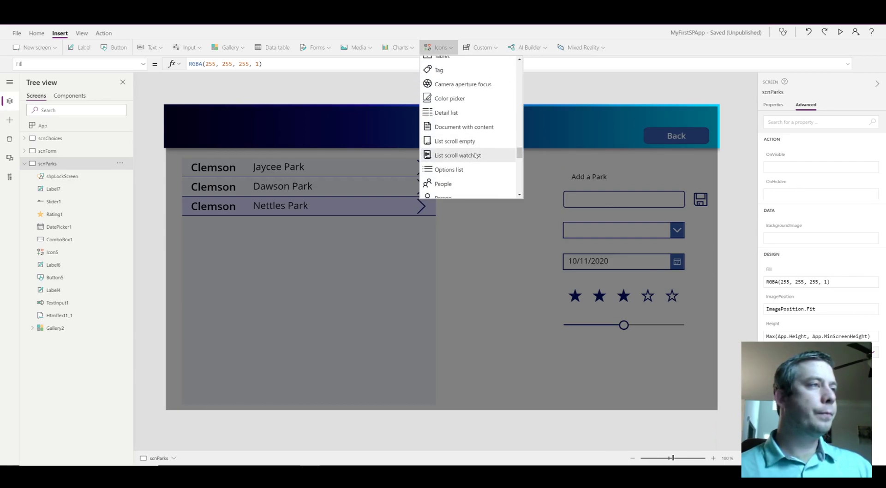
{"action": "scroll", "scroll_direction": "down", "scroll_amount": 3}
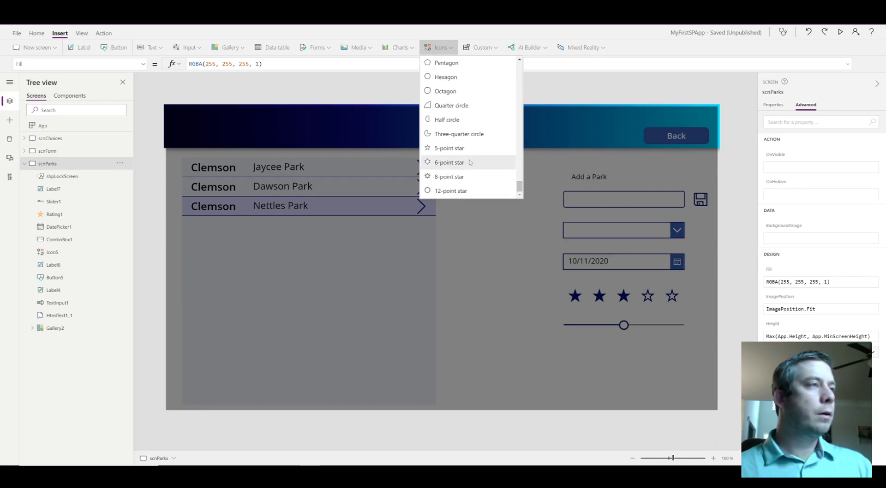
{"action": "scroll", "scroll_direction": "up", "scroll_amount": 3}
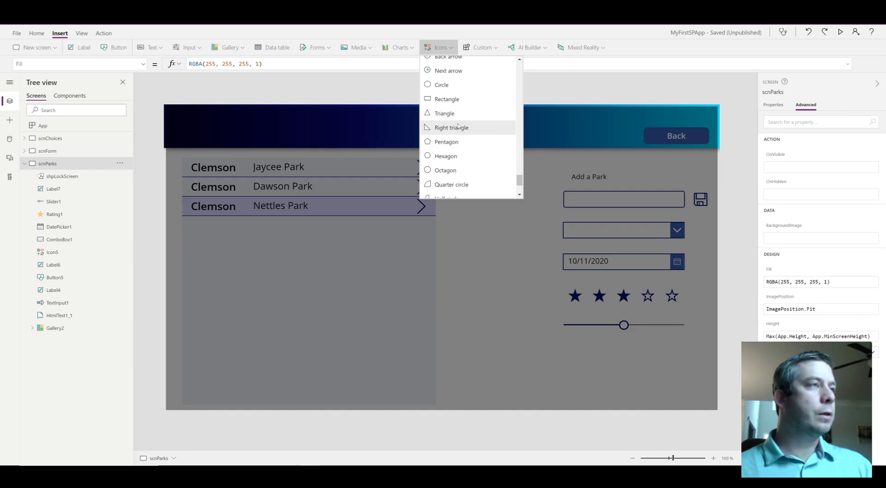
{"action": "mouse_move", "coordinate": [460, 170]}
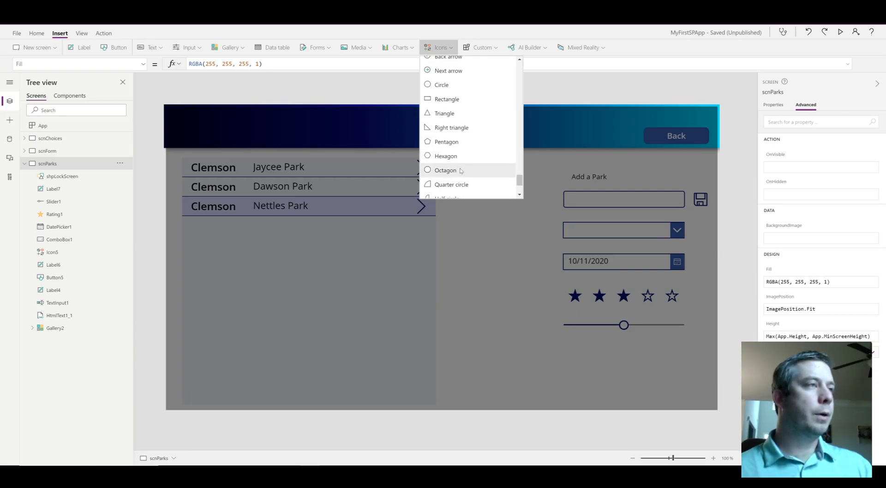
{"action": "left_click", "coordinate": [446, 99]}
{"action": "type", "text": "shpDeleteScre"}
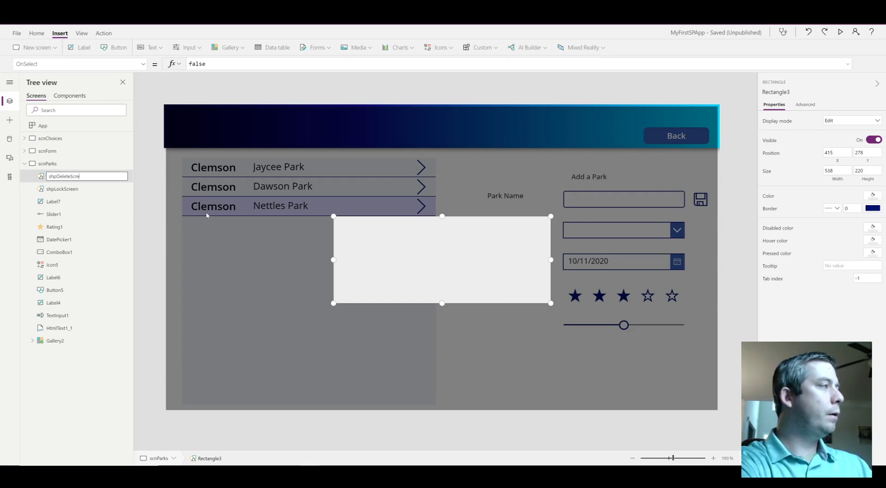
Step: Name the panel shpDeleteScreen and add a centred label 'Are you sure you wish to Delete?'
{"action": "key", "text": "Return"}
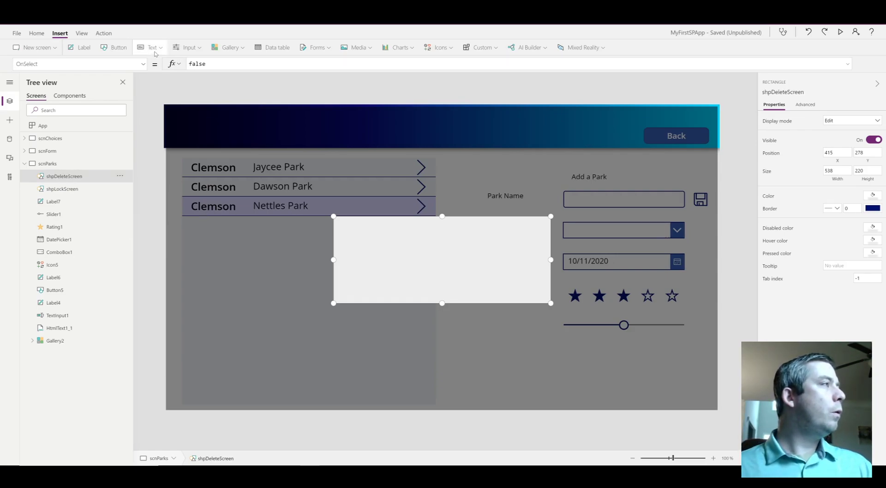
{"action": "left_click", "coordinate": [84, 47]}
{"action": "type", "text": "\"Are you sure you"}
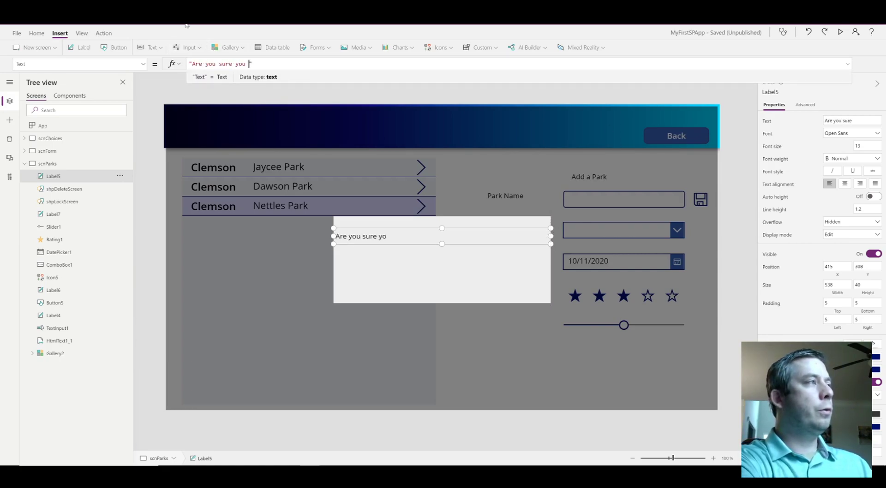
{"action": "type", "text": "wish to Delete?"}
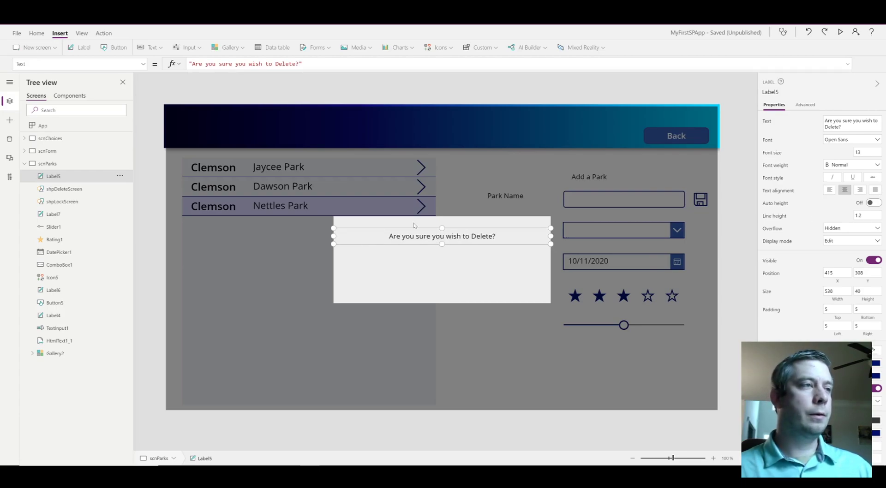
{"action": "mouse_move", "coordinate": [81, 51]}
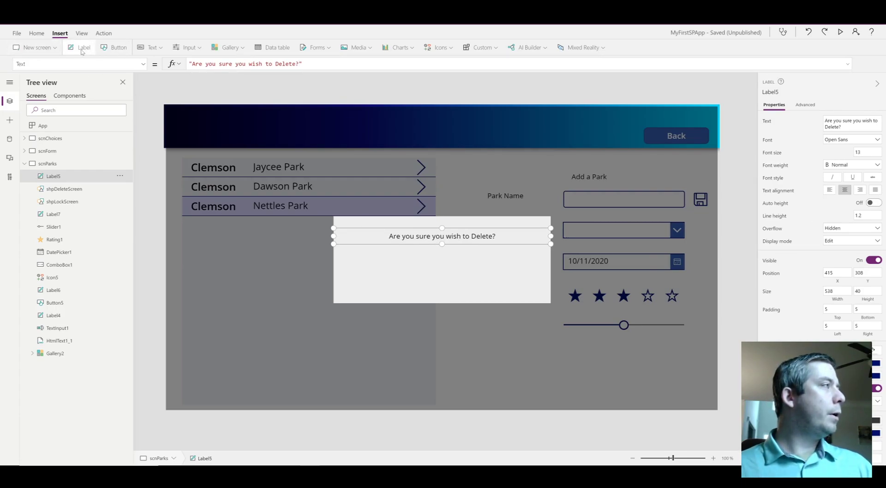
Step: Add a label below the question with Text formula Gallery2.Selected.ParkName
{"action": "left_click", "coordinate": [84, 47]}
{"action": "type", "text": "Gallery2"}
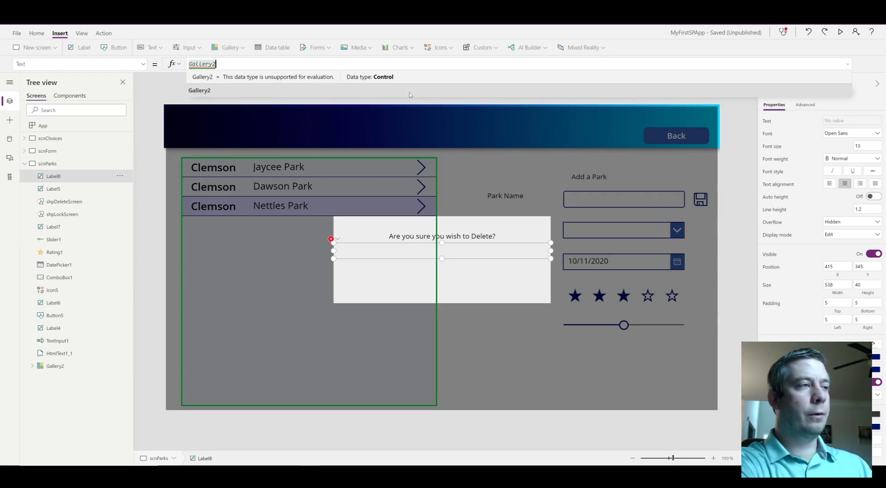
{"action": "type", "text": ".Selected.Ci"}
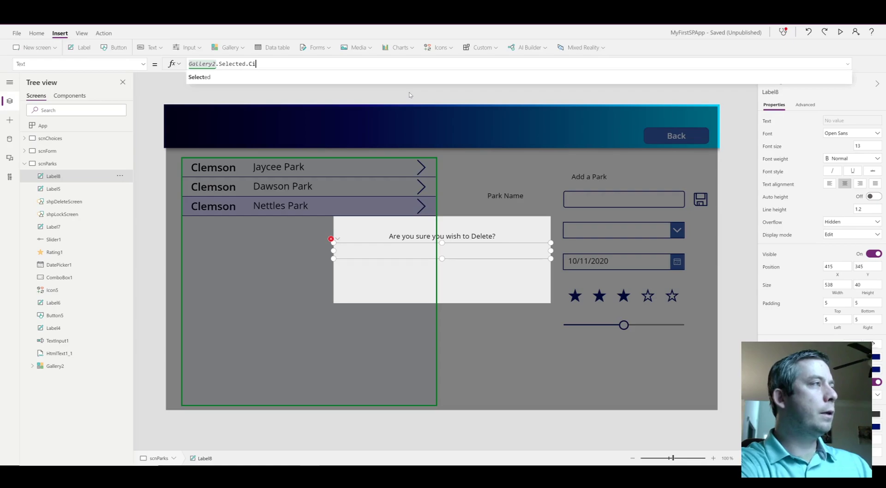
{"action": "type", "text": "ty"}
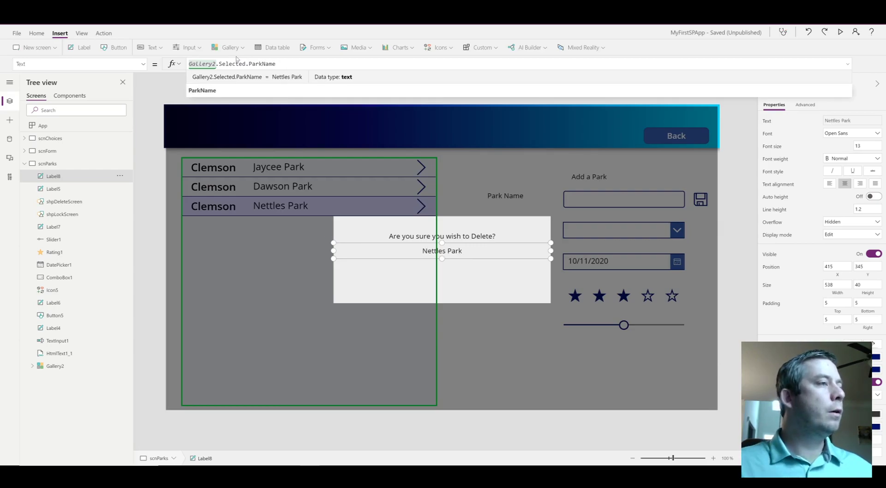
{"action": "left_click", "coordinate": [839, 32]}
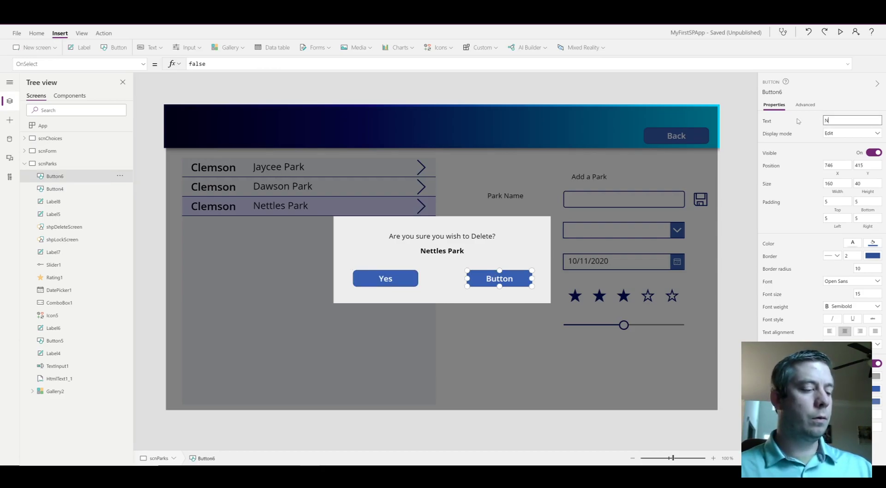
Step: Set the second button's Text to No and rename the question label via Tree view Rename
{"action": "type", "text": "No"}
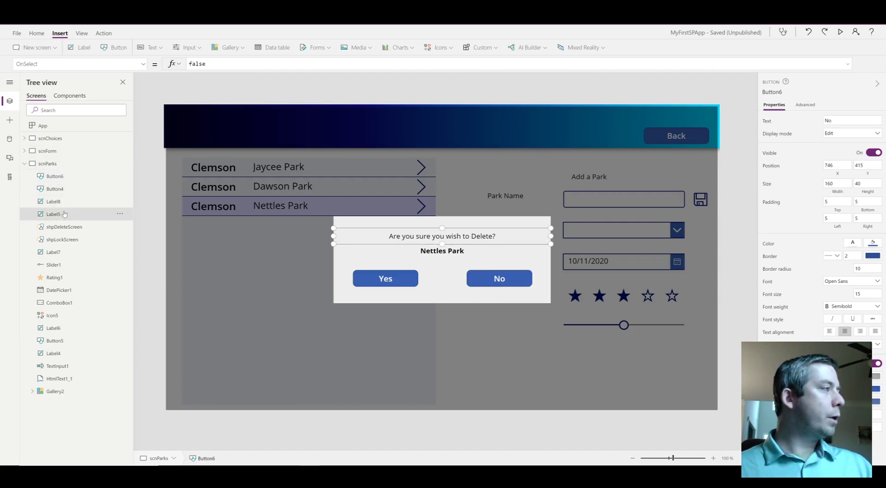
{"action": "right_click", "coordinate": [53, 213]}
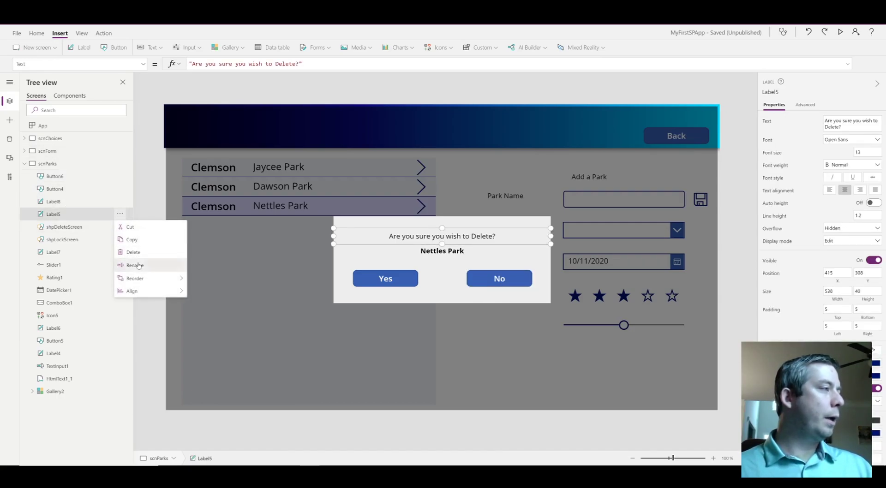
{"action": "left_click", "coordinate": [135, 266]}
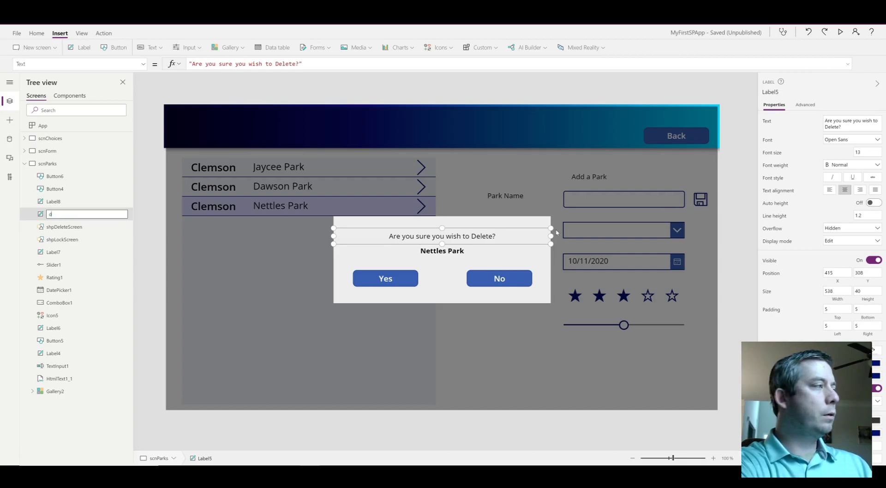
{"action": "left_click", "coordinate": [385, 277]}
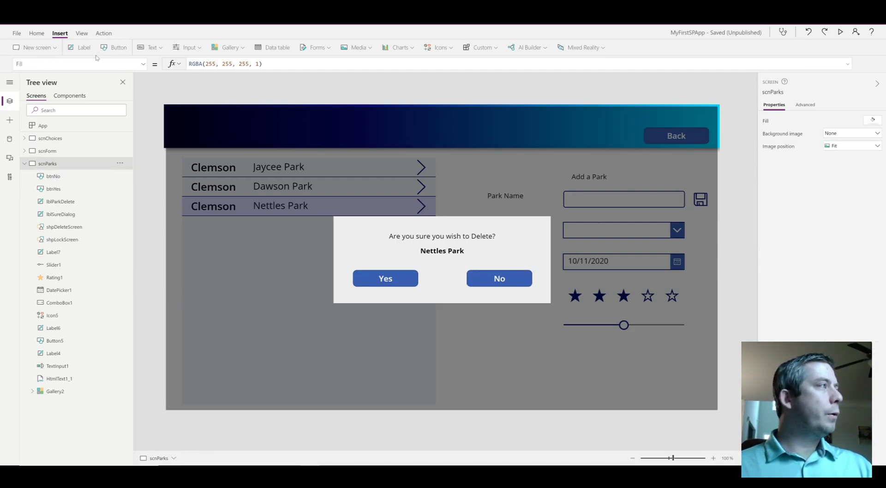
{"action": "left_click", "coordinate": [119, 47]}
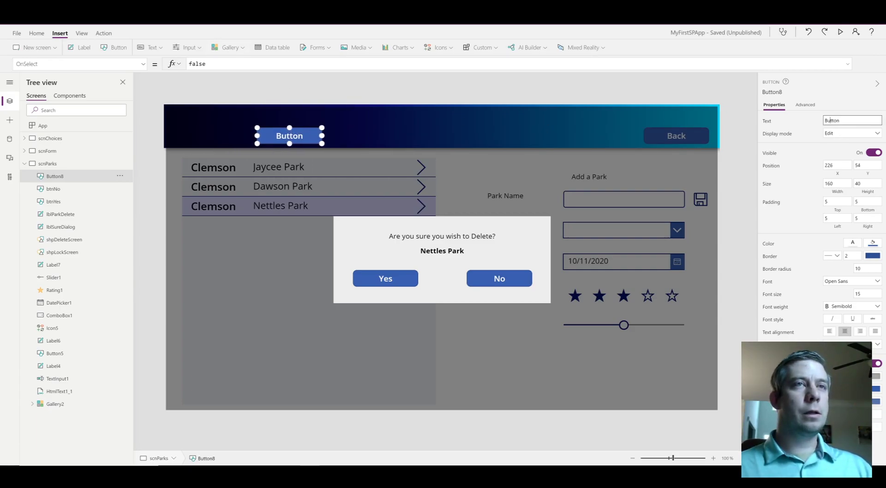
{"action": "type", "text": "Delete Park"}
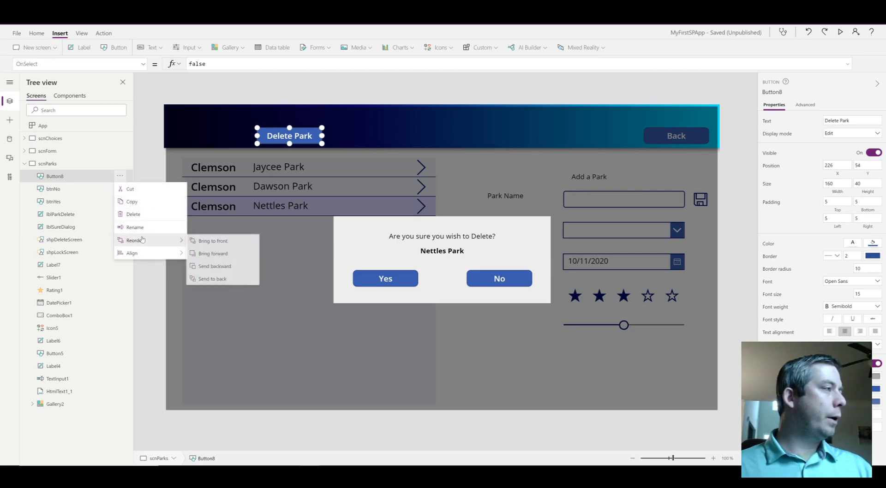
{"action": "left_click", "coordinate": [135, 227]}
{"action": "type", "text": "btnDeletePark"}
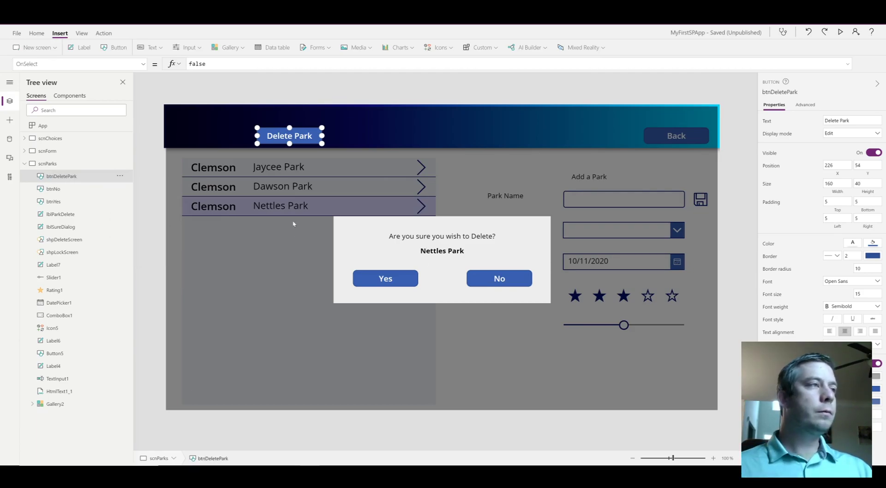
{"action": "mouse_move", "coordinate": [433, 247]}
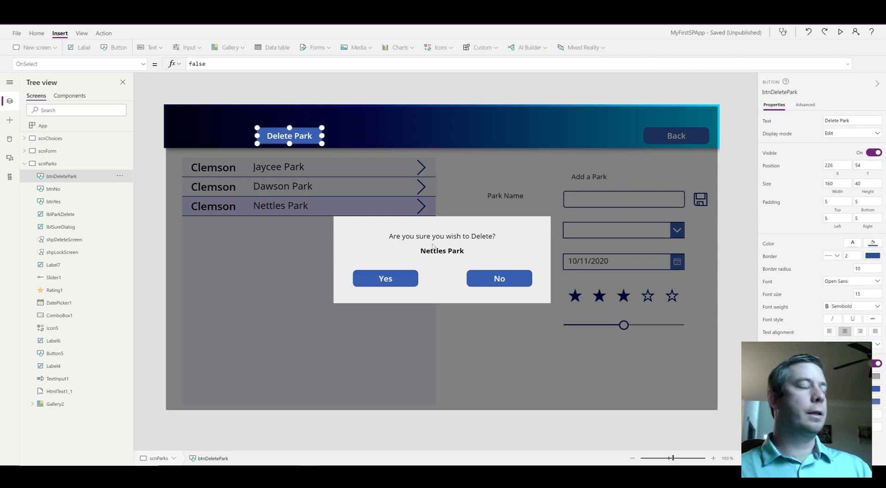
{"action": "mouse_move", "coordinate": [362, 131]}
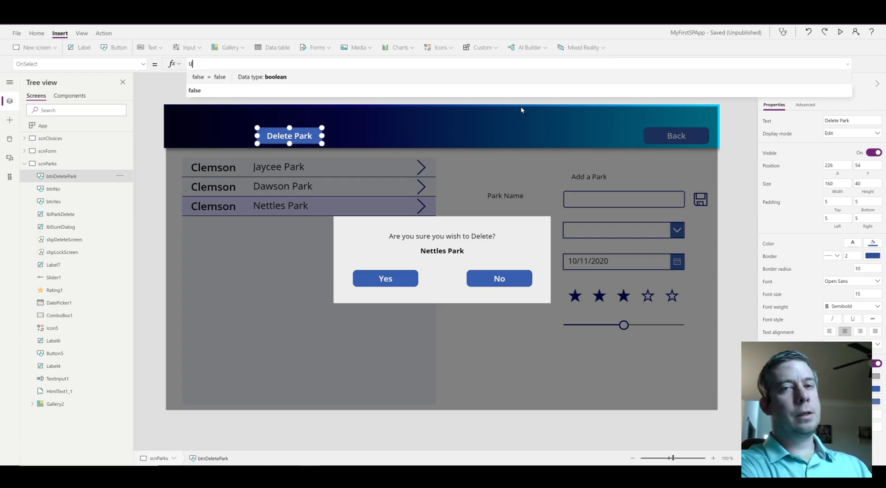
Step: Set btnDeletePark's OnSelect to UpdateContext({varDeleteDialog:!varDeleteDialog})
{"action": "type", "text": "UpdateContext("}
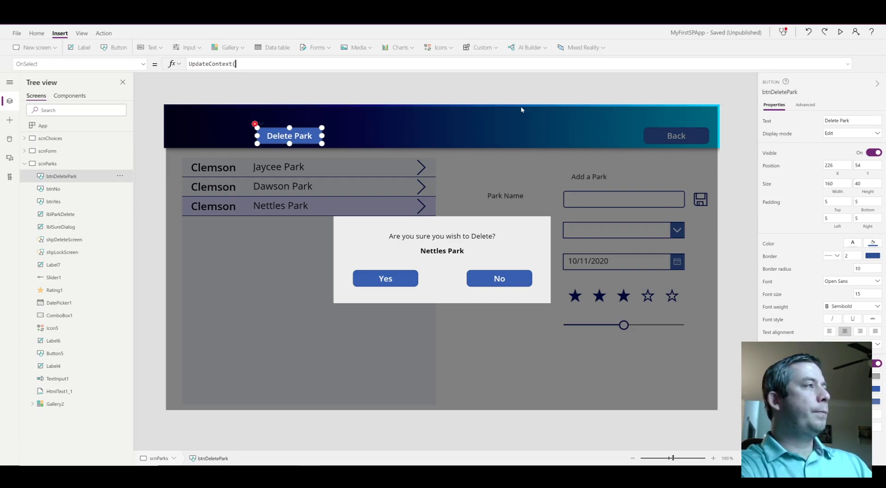
{"action": "type", "text": "{varDeleteDia"}
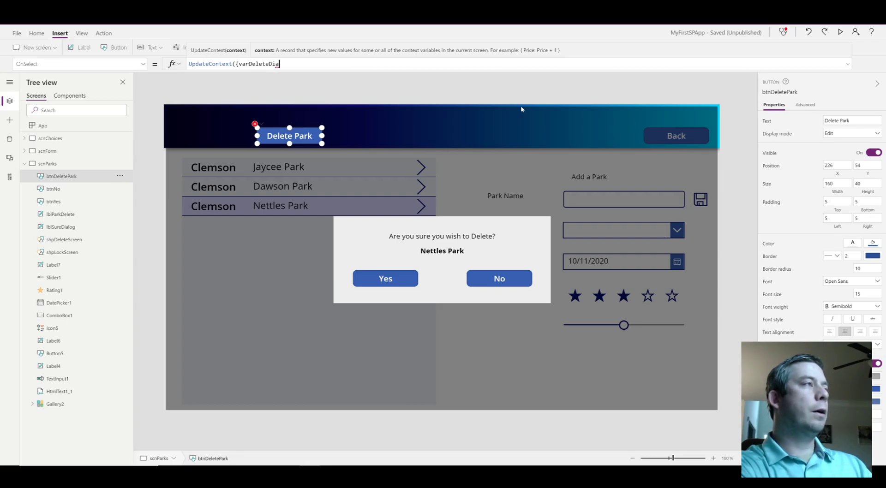
{"action": "type", "text": "log"}
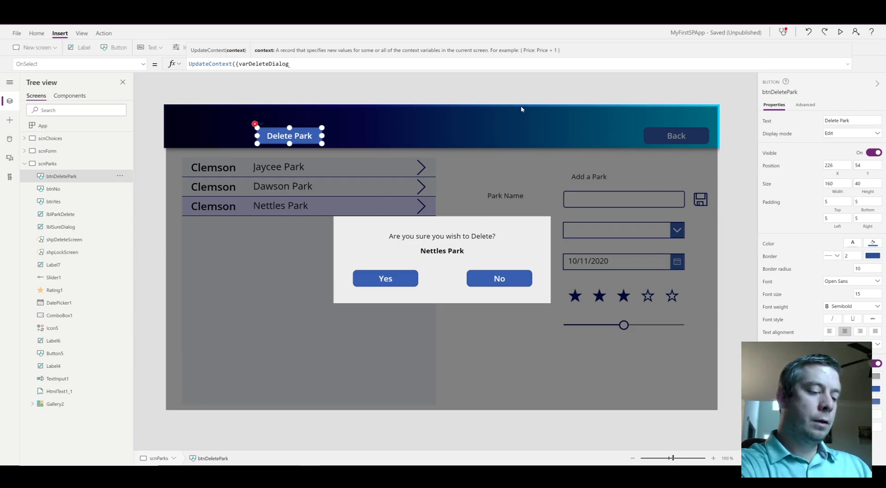
{"action": "type", "text": "!varDelete"}
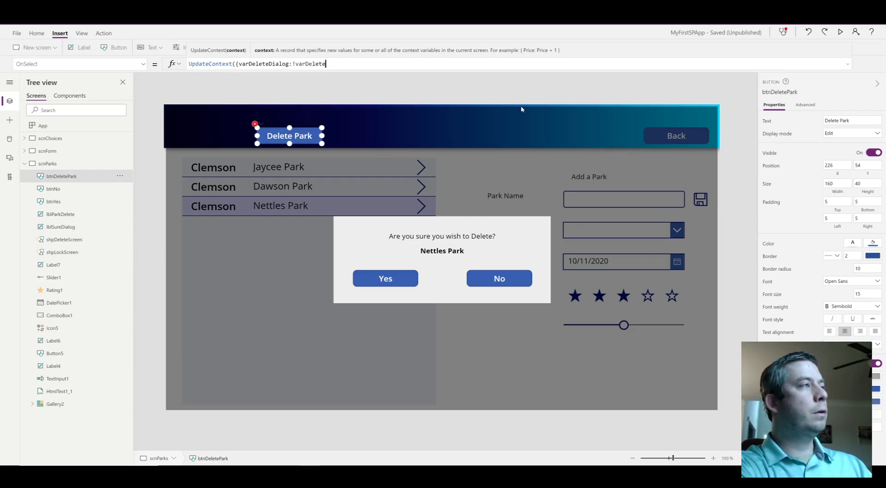
{"action": "type", "text": "Dialog})"}
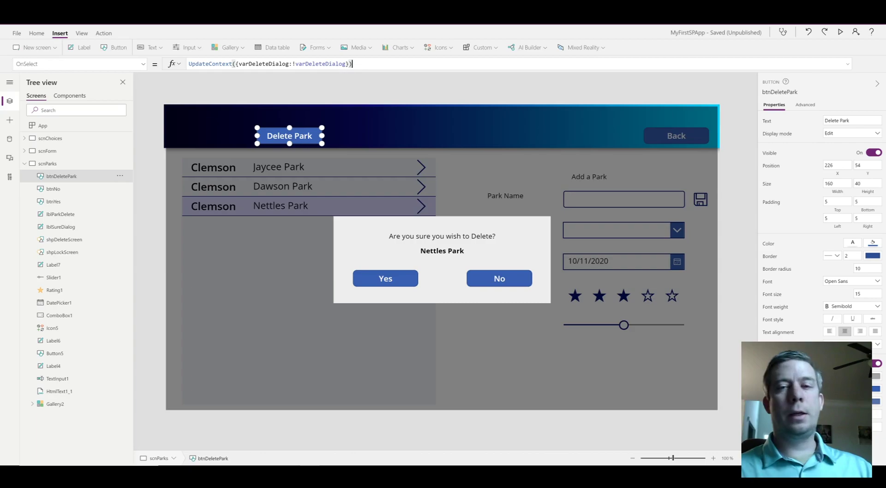
{"action": "mouse_move", "coordinate": [396, 205]}
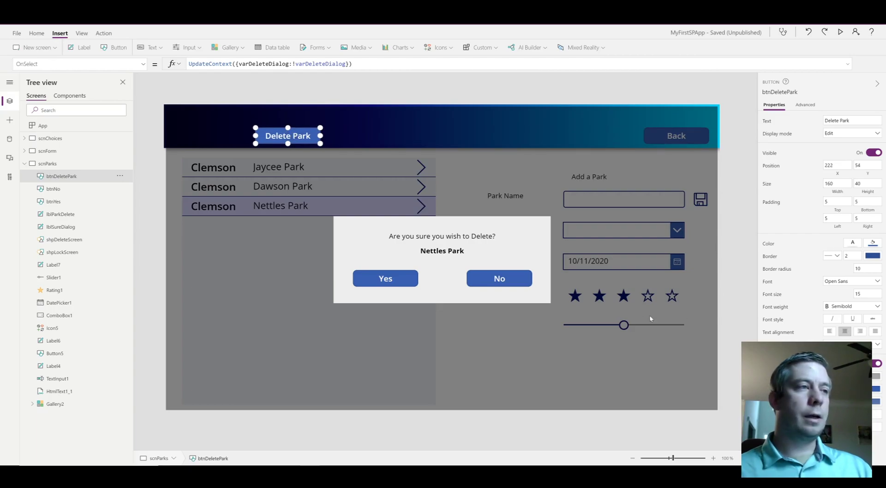
{"action": "mouse_move", "coordinate": [499, 278]}
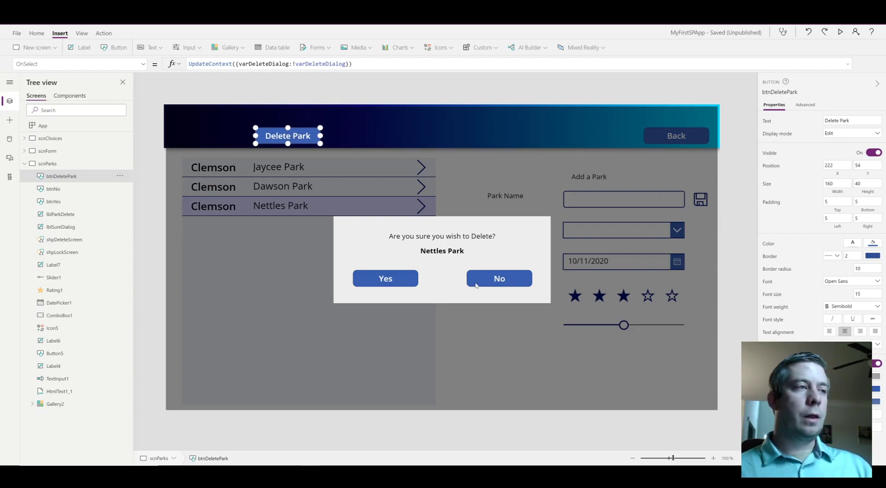
Step: Set btnNo's OnSelect to UpdateContext({varDeleteDialog:!varDeleteDialog})
{"action": "left_click", "coordinate": [499, 278]}
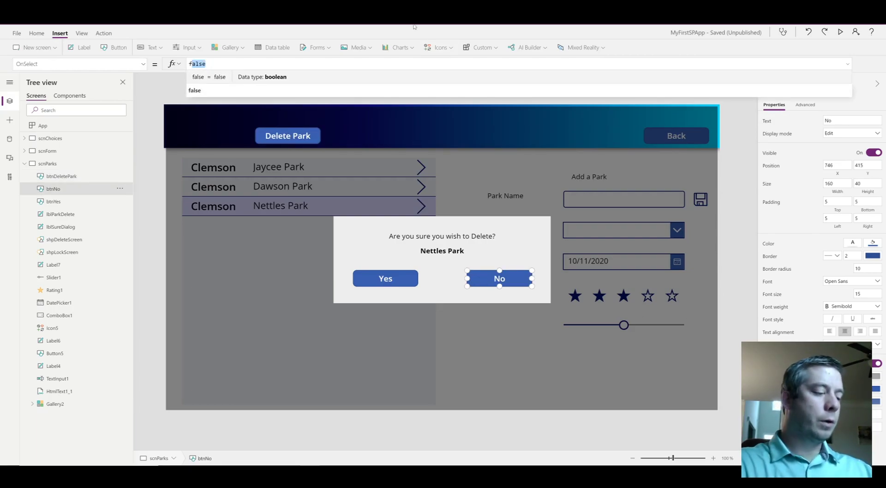
{"action": "type", "text": "UpdateContext({"}
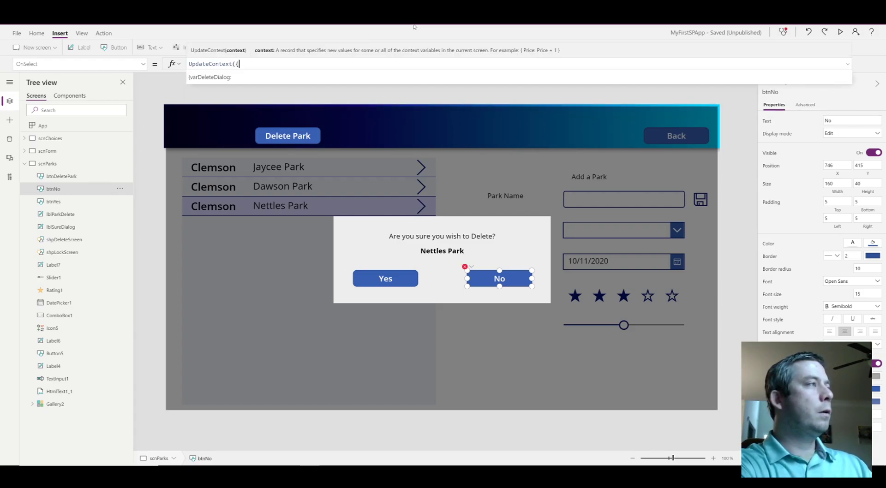
{"action": "type", "text": "varDeleteDialog:"}
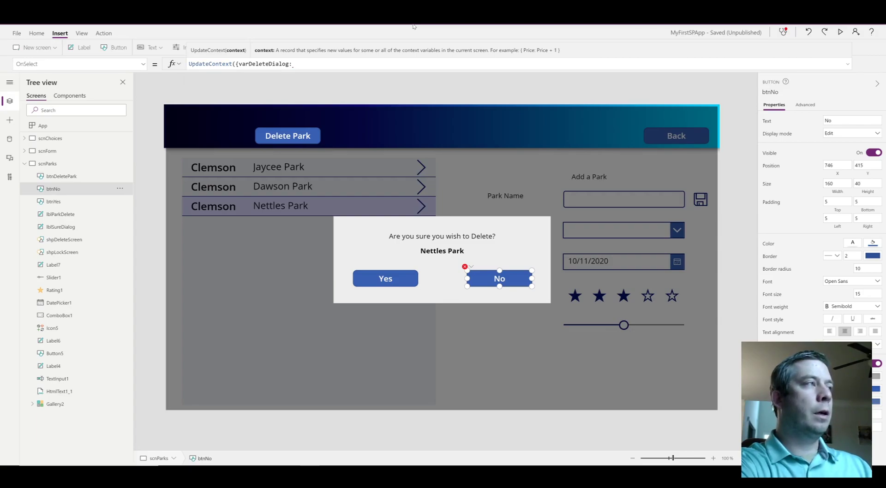
{"action": "type", "text": "!varDeleteDialog})"}
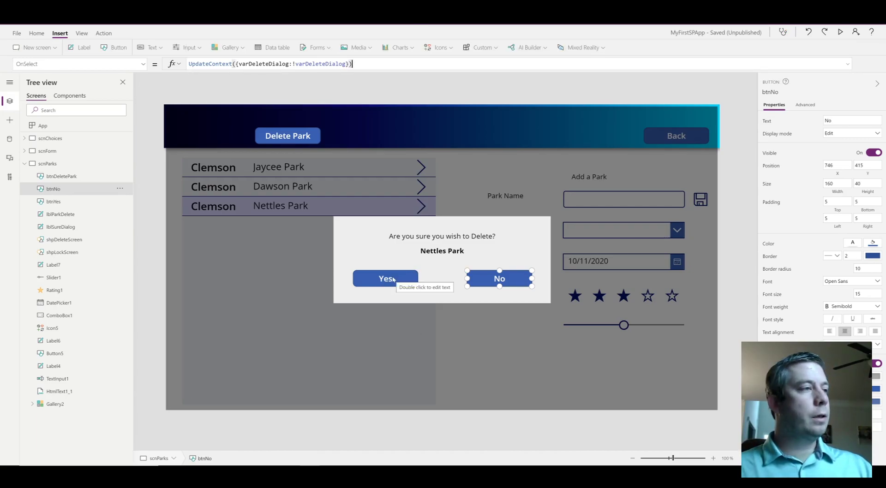
Step: Give the Yes button's OnSelect a Remove(CityParks, Gallery2.Selected) action
{"action": "left_click", "coordinate": [386, 278]}
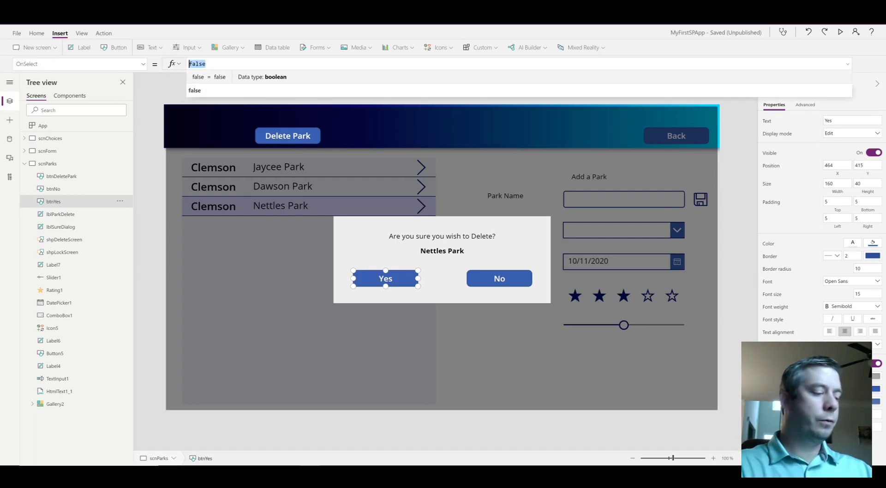
{"action": "type", "text": "Remove"}
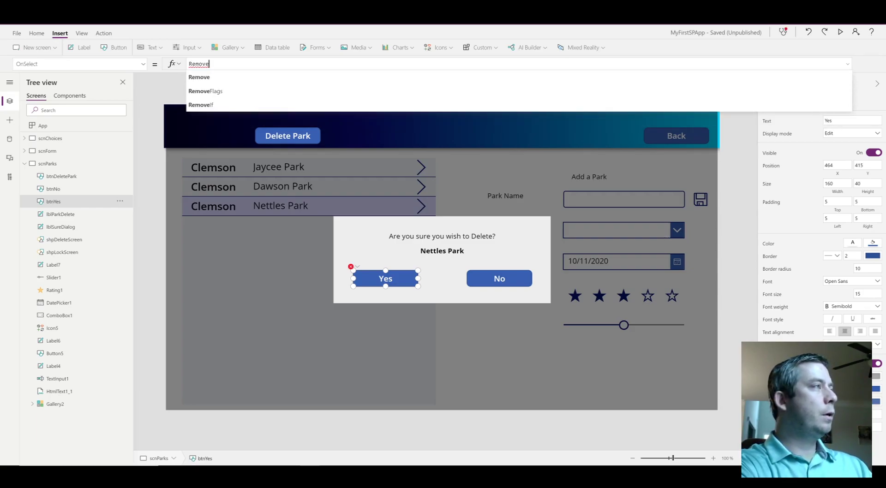
{"action": "type", "text": "(C"}
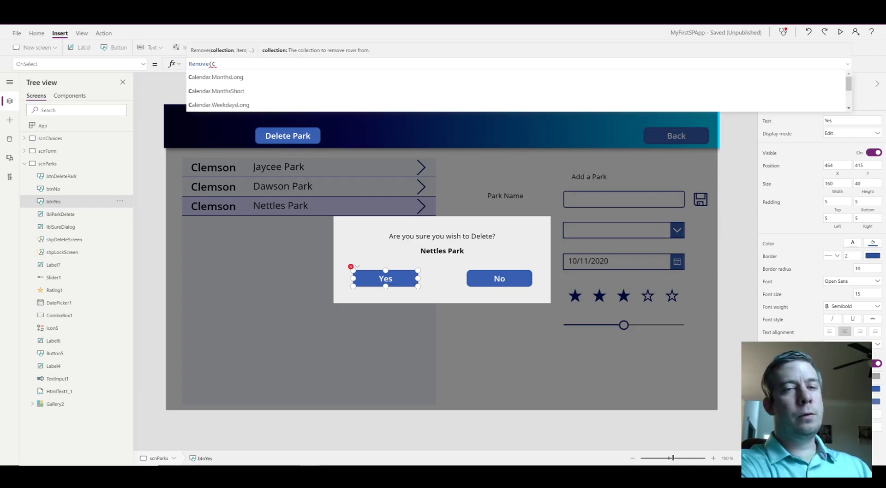
{"action": "type", "text": "ityParks"}
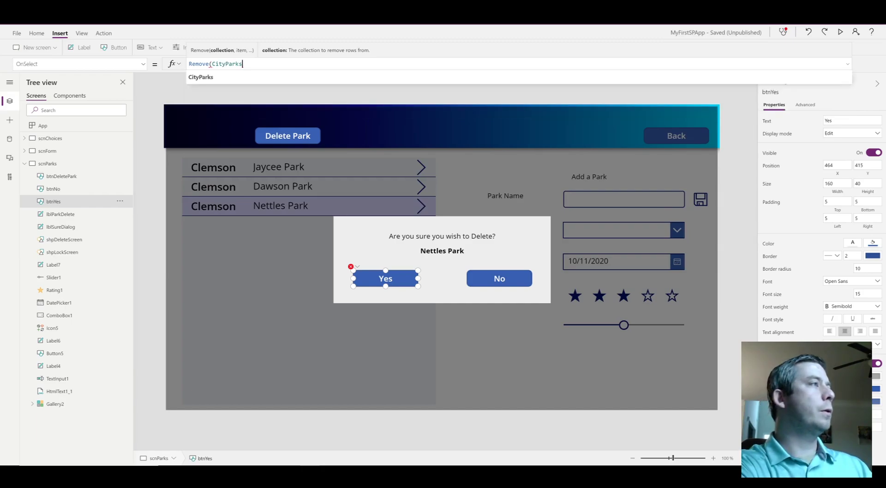
{"action": "type", "text": ","}
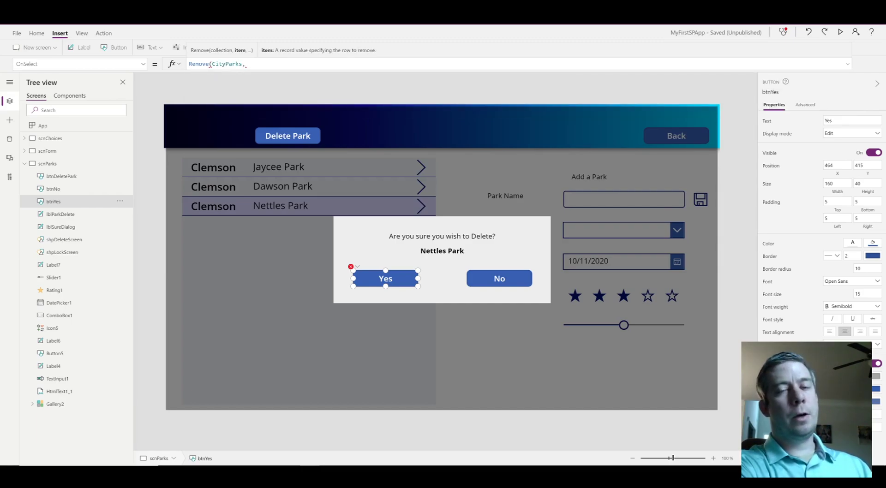
{"action": "type", "text": "Gallery2.Selected"}
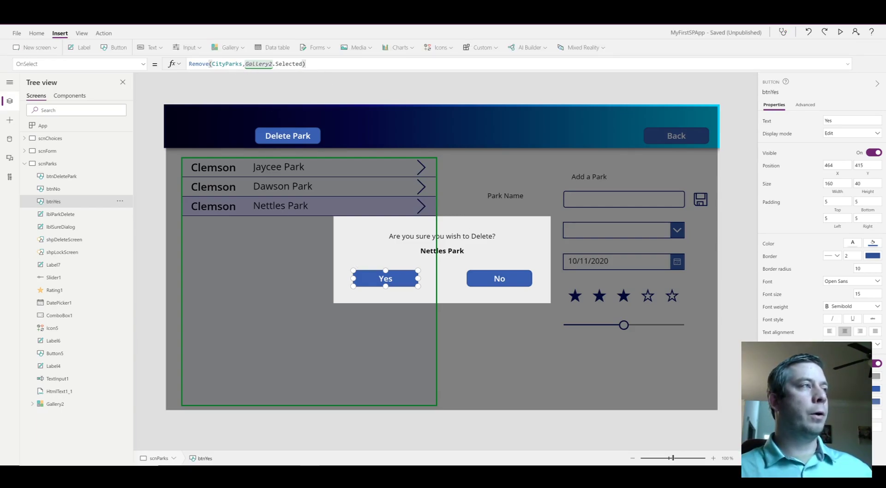
{"action": "mouse_move", "coordinate": [294, 166]}
{"action": "type", "text": ";"}
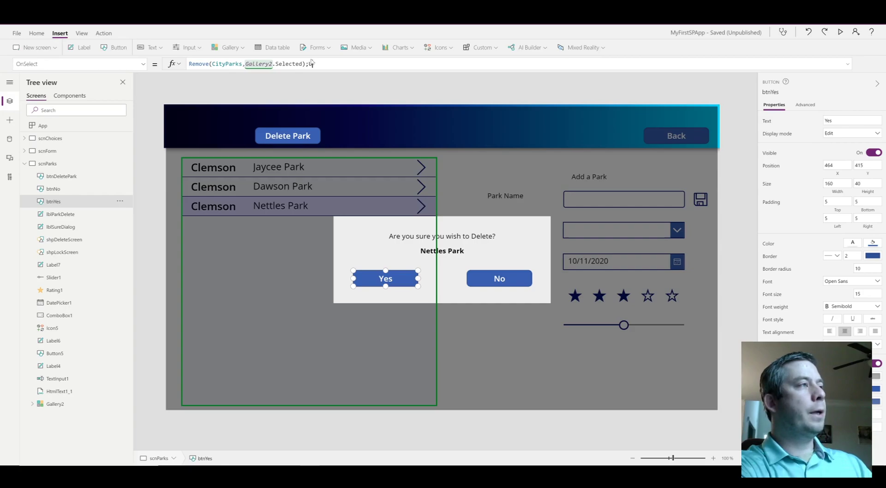
Step: Append UpdateContext({varDeleteDialog: !varDeleteDialog}) so Yes also hides the dialog
{"action": "type", "text": "UpdateContext({varDeleteDialog:"}
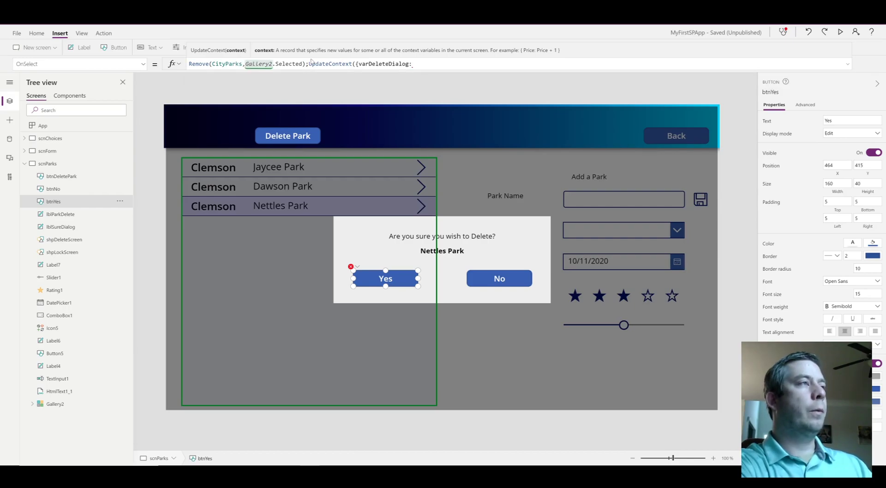
{"action": "type", "text": "!var"}
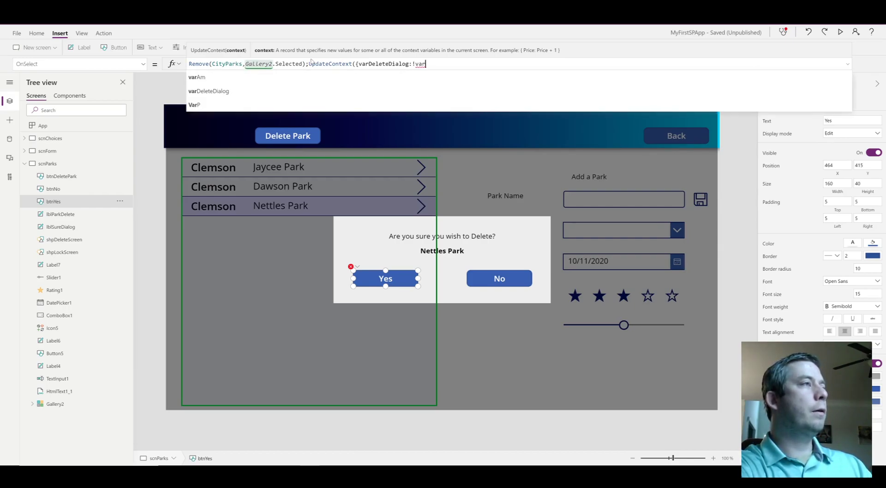
{"action": "left_click", "coordinate": [209, 91]}
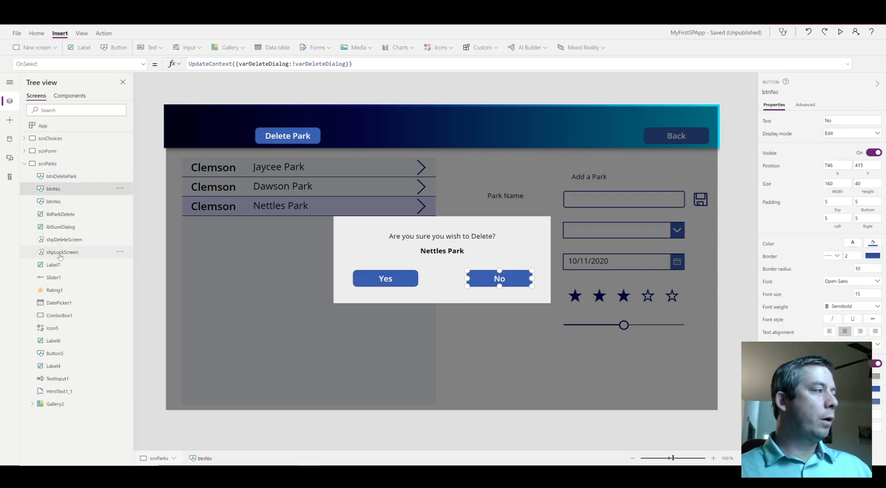
Step: Rename Group1, containing the lock rectangle, labels and answer buttons, to grpDeleteDialog
{"action": "left_click", "coordinate": [62, 252]}
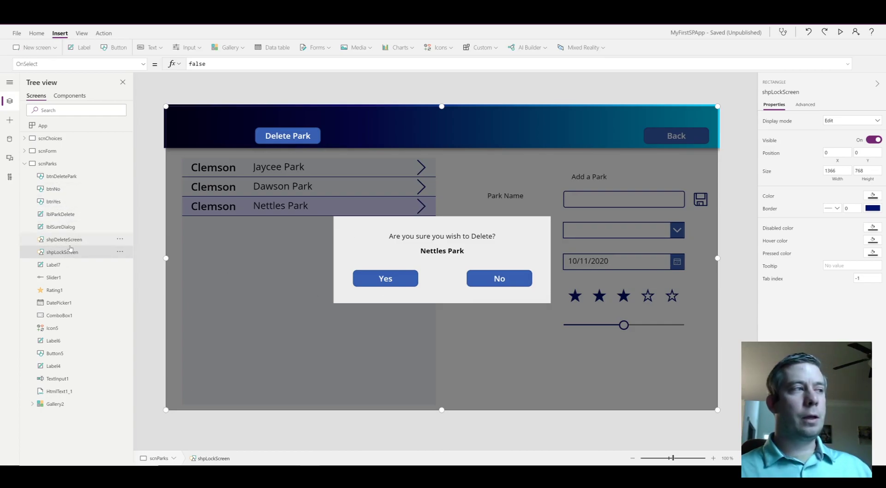
{"action": "mouse_move", "coordinate": [54, 202]}
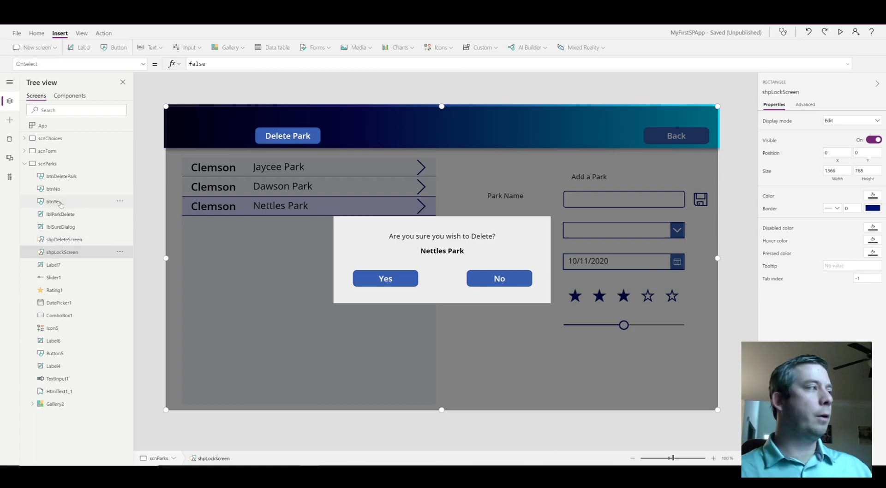
{"action": "left_click", "coordinate": [53, 188]}
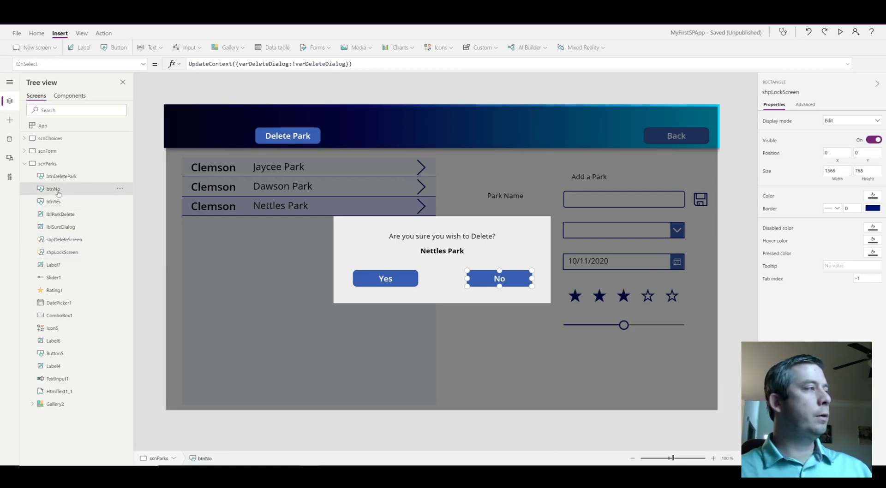
{"action": "left_click", "coordinate": [53, 203]}
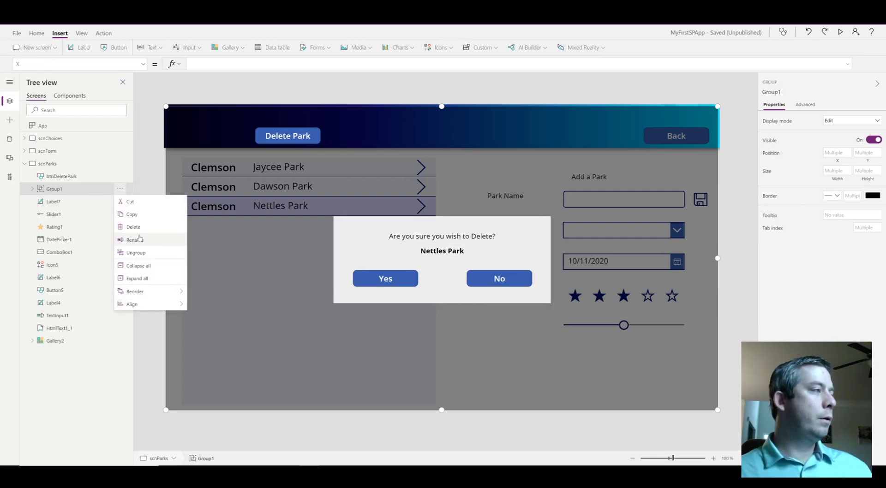
{"action": "left_click", "coordinate": [134, 240]}
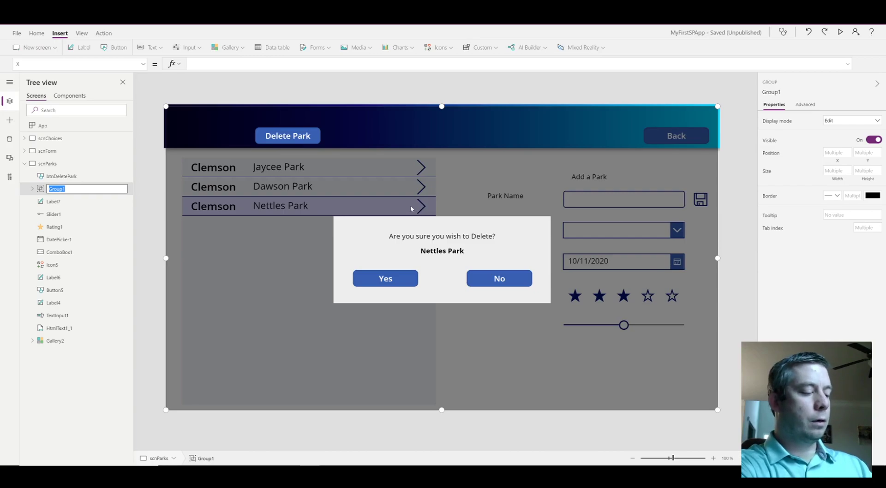
{"action": "type", "text": "grpDeleteDialog"}
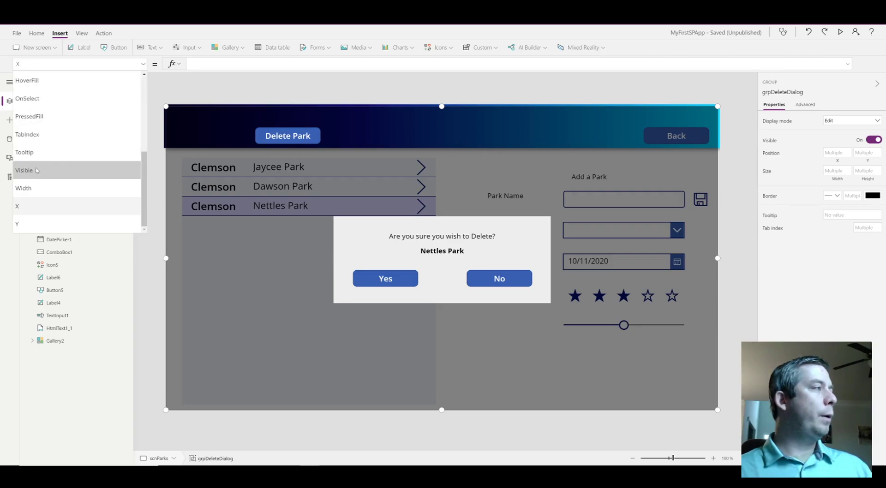
Step: Set grpDeleteDialog's Visible property to varDeleteDialog and start the app preview
{"action": "left_click", "coordinate": [24, 170]}
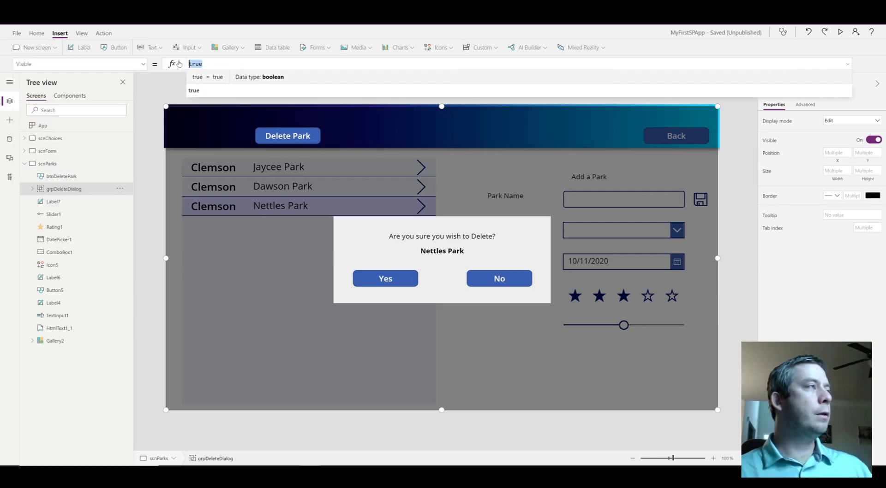
{"action": "type", "text": "var"}
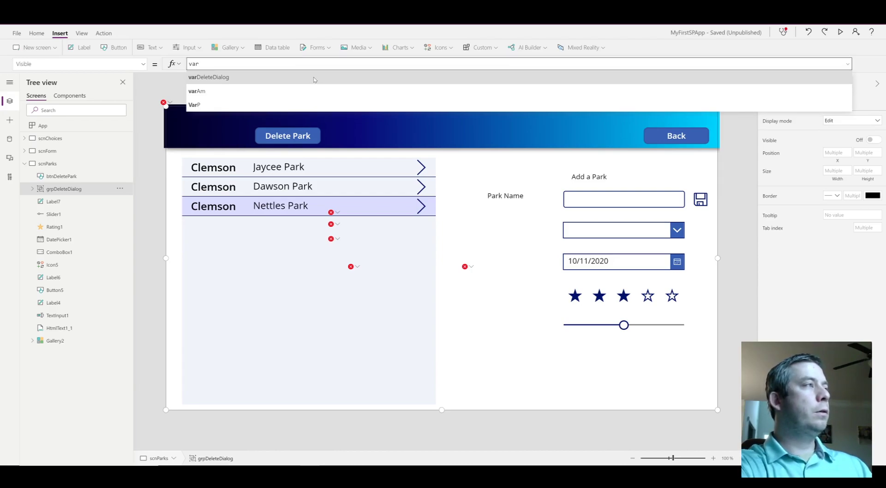
{"action": "left_click", "coordinate": [208, 77]}
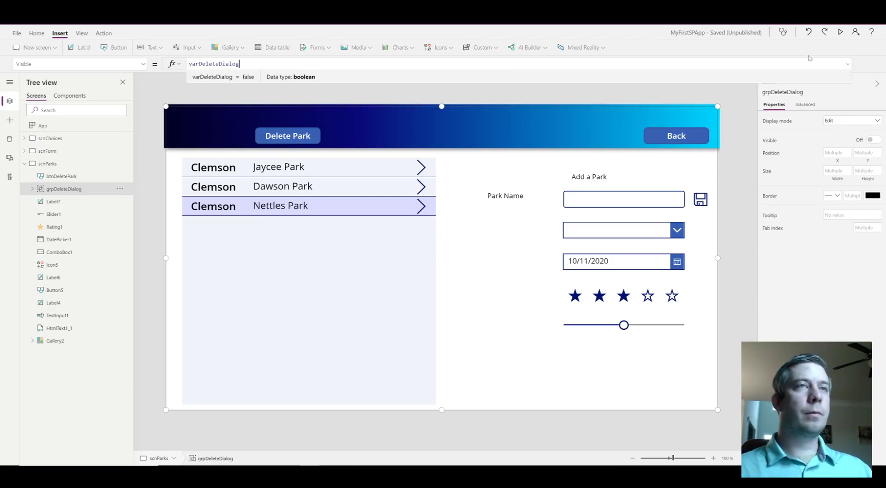
{"action": "left_click", "coordinate": [840, 32]}
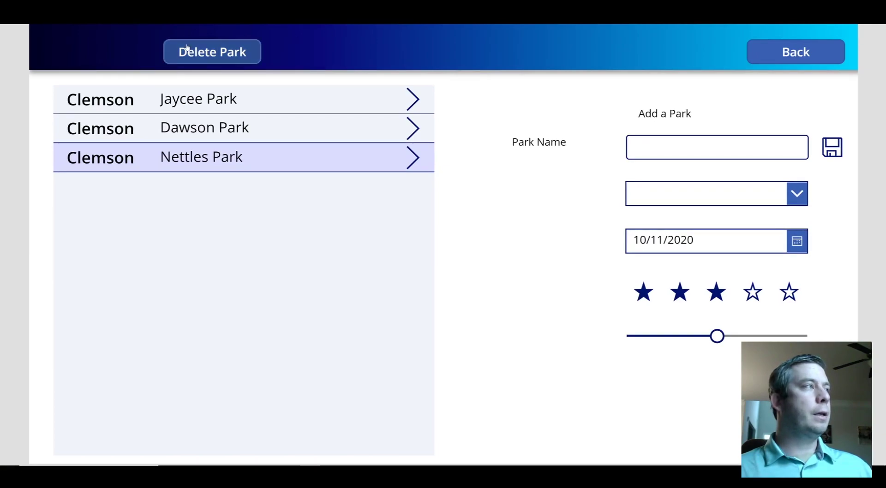
Step: Cancel deleting Nettles Park, then confirm deleting Dawson Park so it leaves the list
{"action": "left_click", "coordinate": [211, 51]}
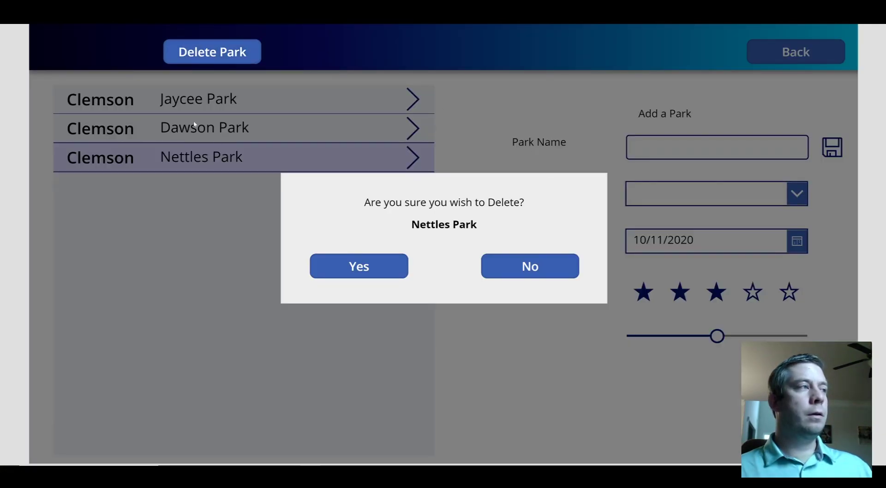
{"action": "mouse_move", "coordinate": [158, 265]}
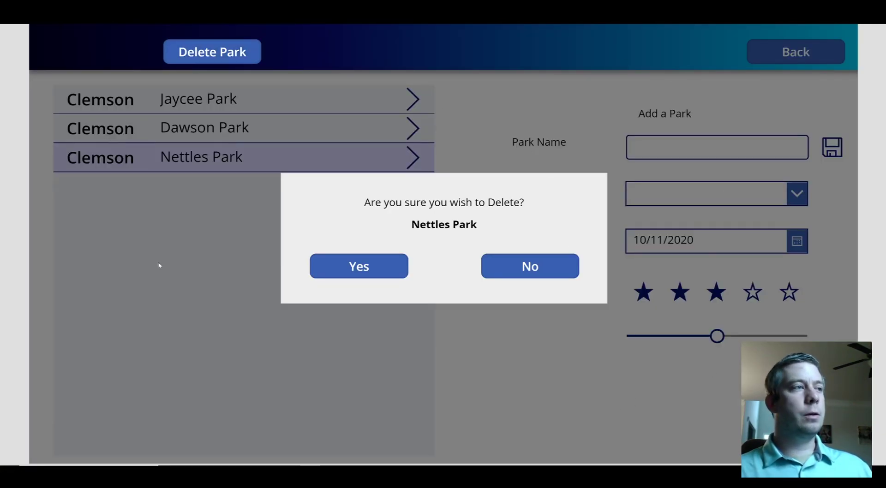
{"action": "left_click", "coordinate": [529, 265]}
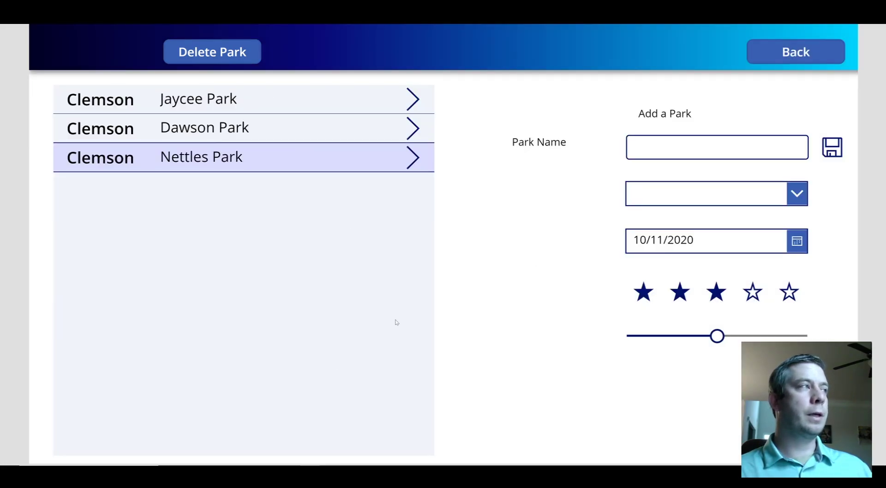
{"action": "left_click", "coordinate": [212, 51]}
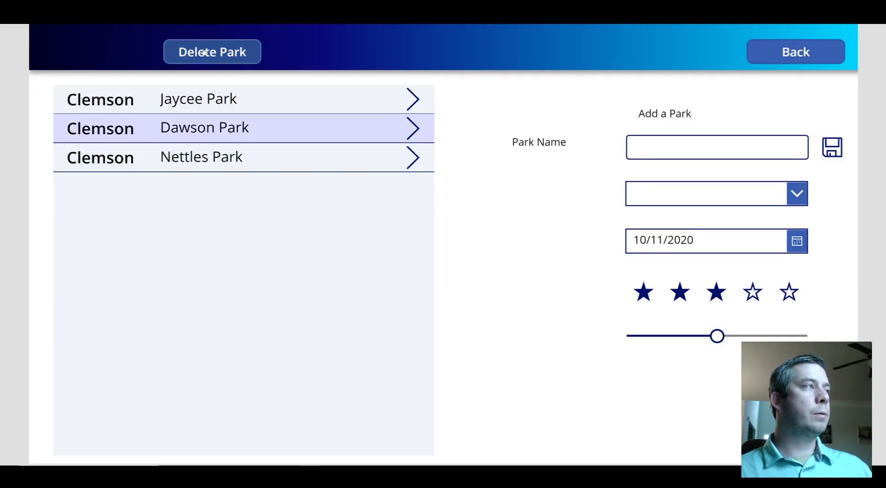
{"action": "left_click", "coordinate": [212, 52]}
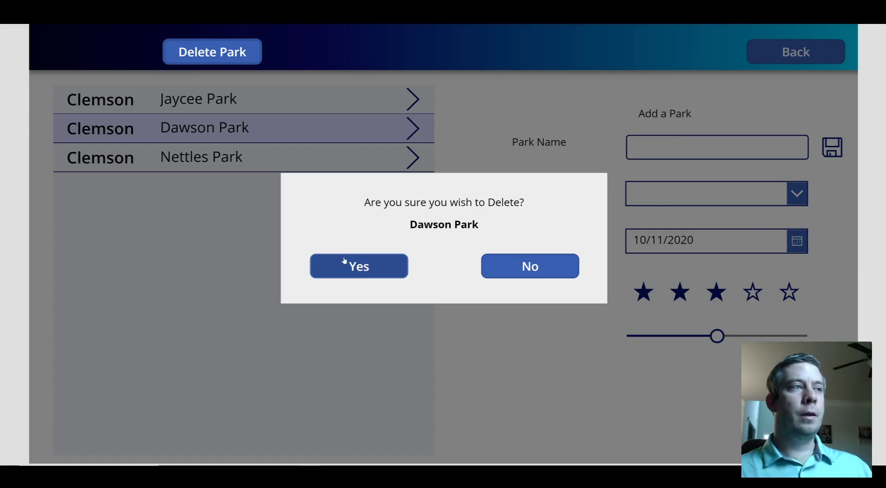
{"action": "left_click", "coordinate": [358, 266]}
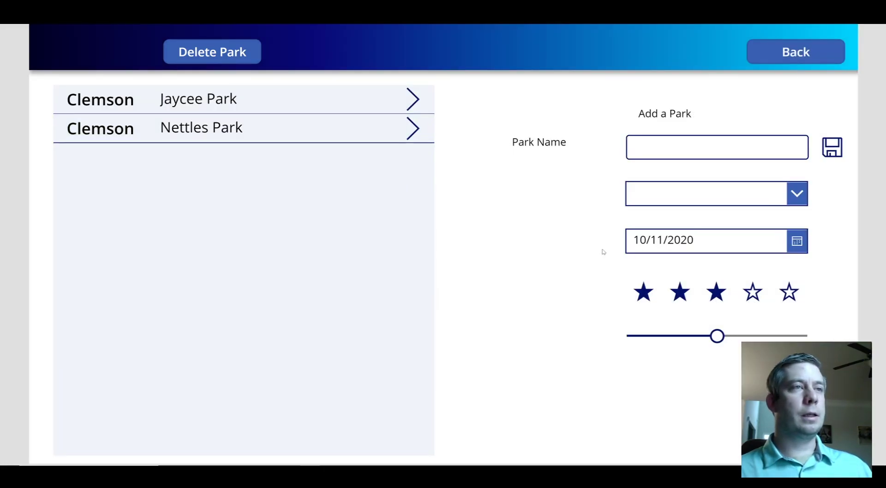
{"action": "left_click", "coordinate": [213, 52]}
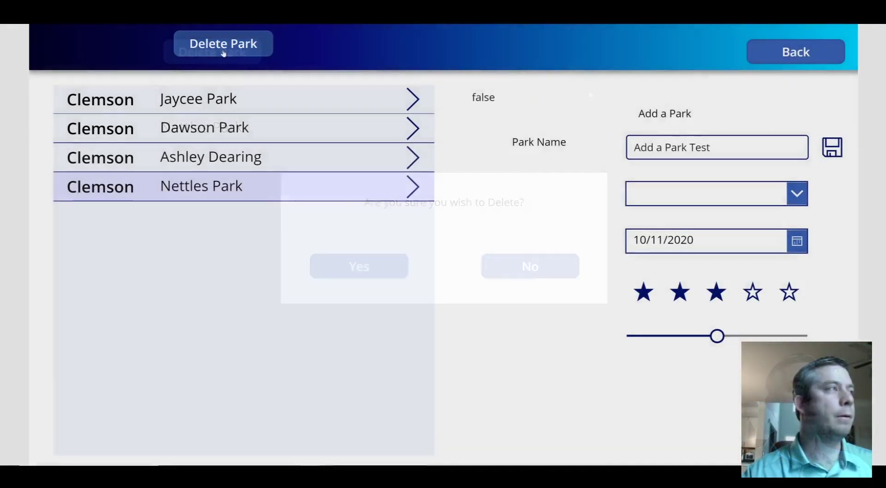
Step: Reorder btnDeletePark to the back so the dimming overlay covers it while the dialog shows
{"action": "left_click", "coordinate": [223, 43]}
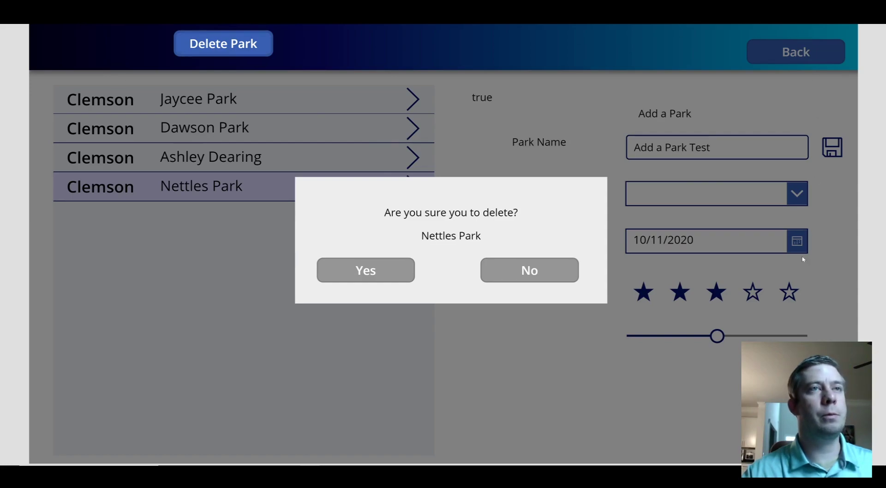
{"action": "mouse_move", "coordinate": [701, 81]}
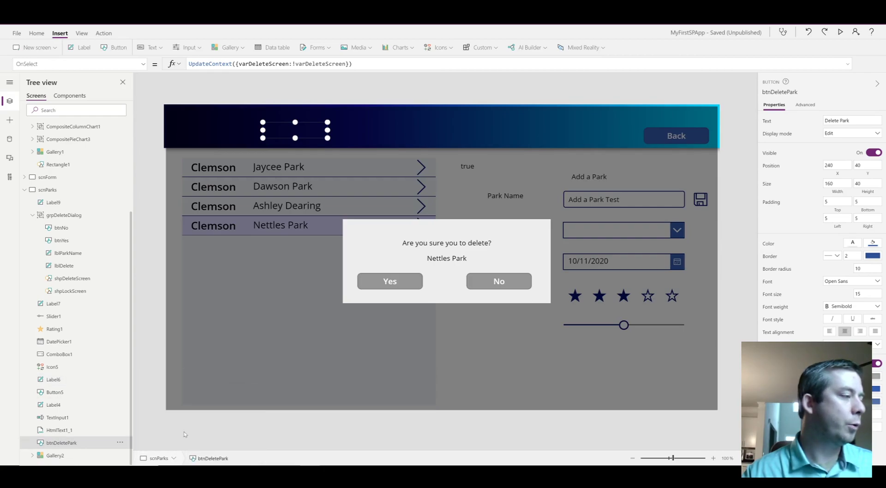
{"action": "right_click", "coordinate": [61, 442]}
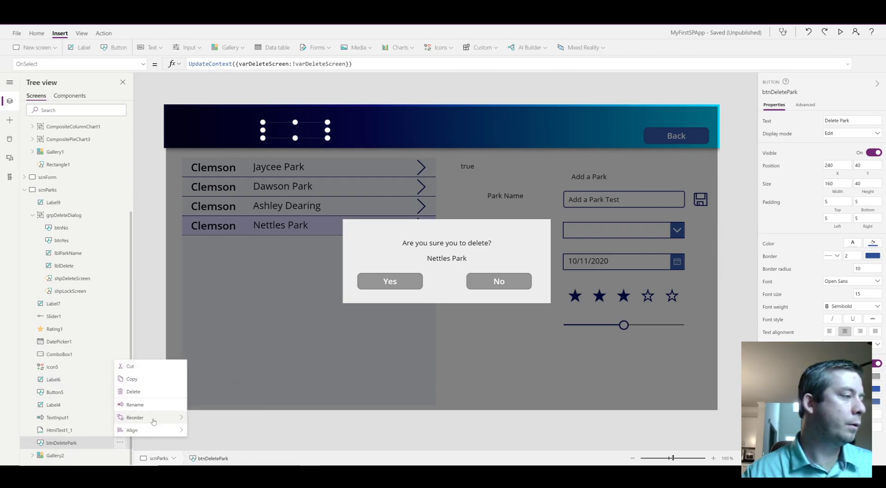
{"action": "left_click", "coordinate": [353, 206]}
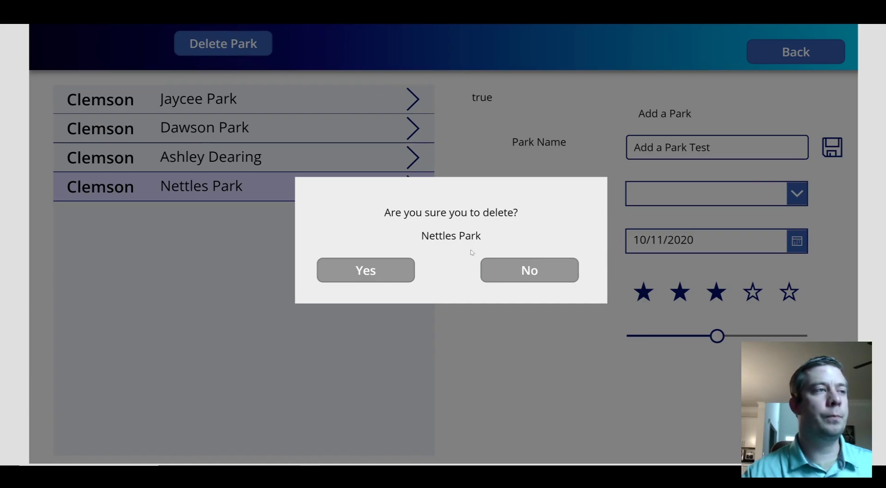
{"action": "mouse_move", "coordinate": [365, 270]}
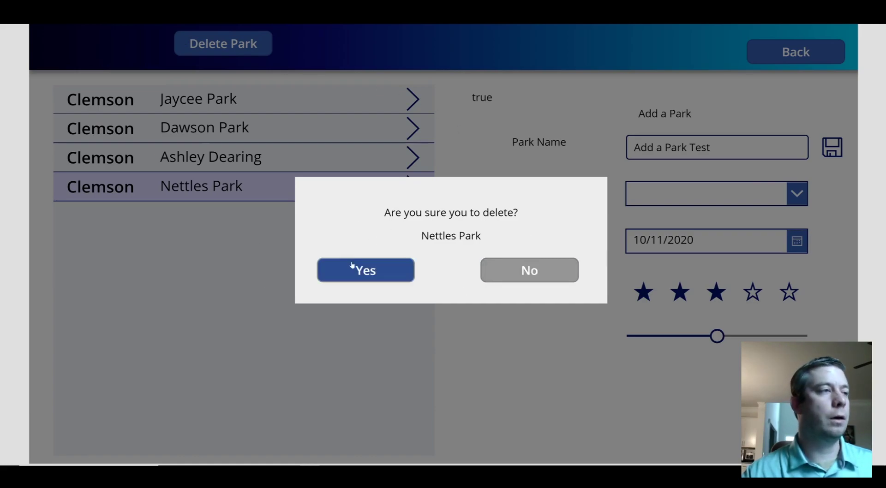
{"action": "left_click", "coordinate": [366, 271]}
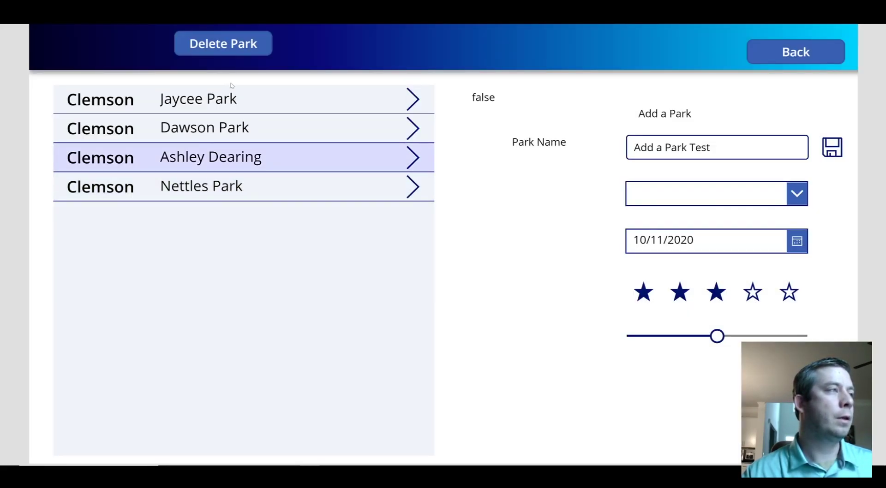
{"action": "left_click", "coordinate": [222, 43]}
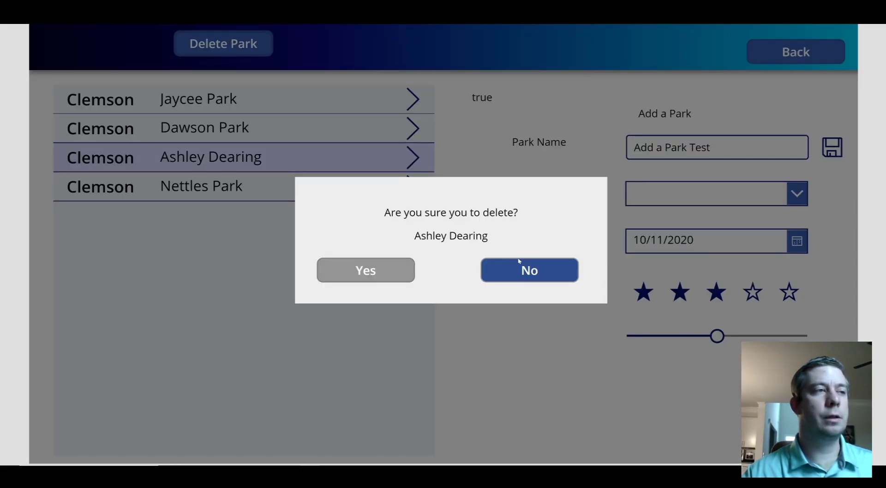
{"action": "left_click", "coordinate": [529, 270]}
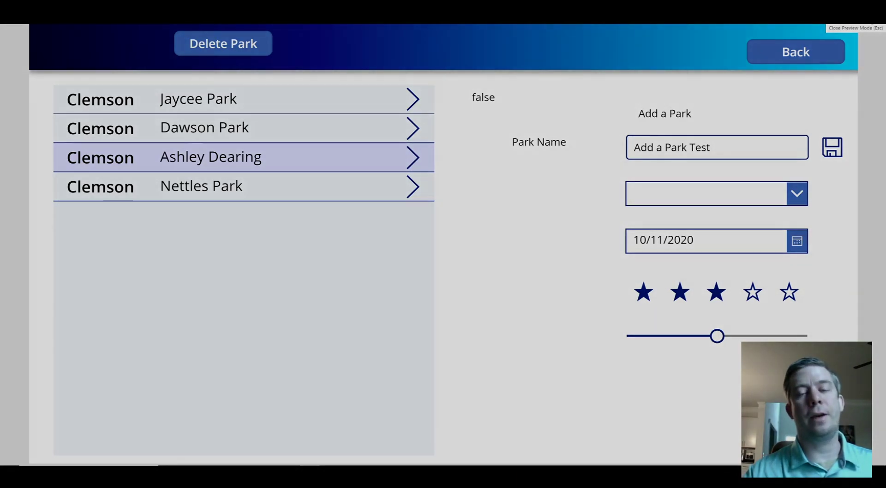
{"action": "left_click", "coordinate": [222, 43]}
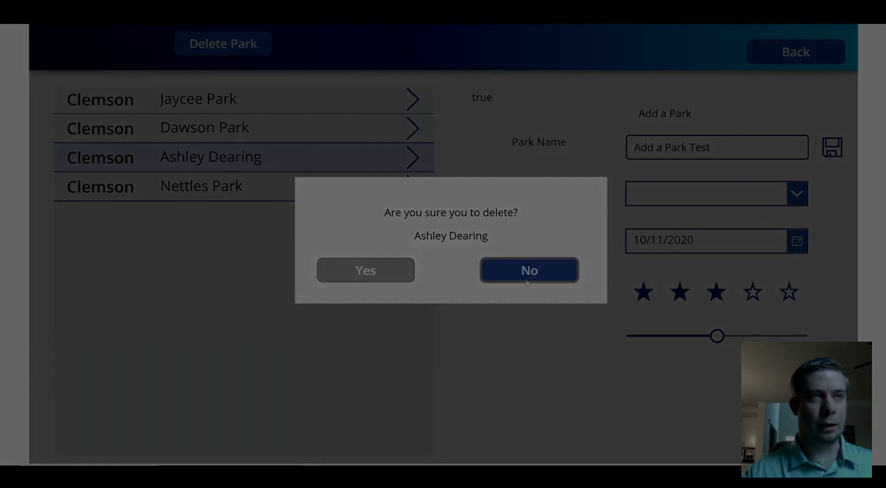
{"action": "left_click", "coordinate": [529, 270]}
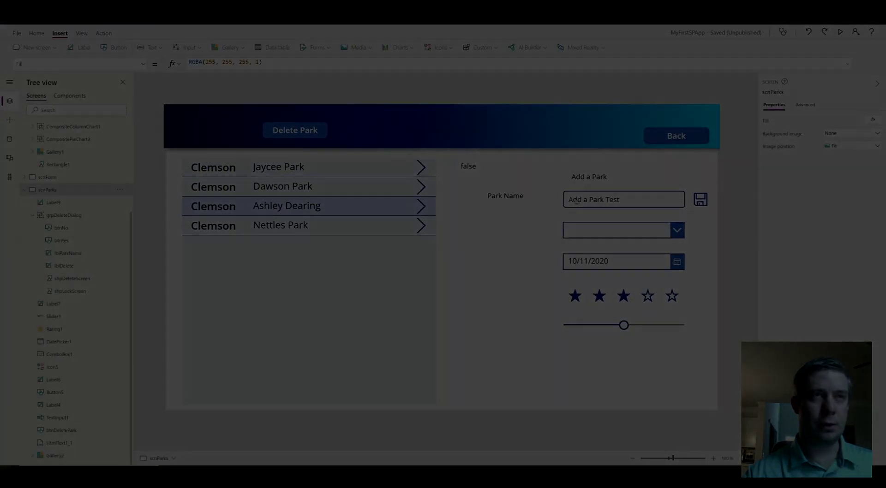